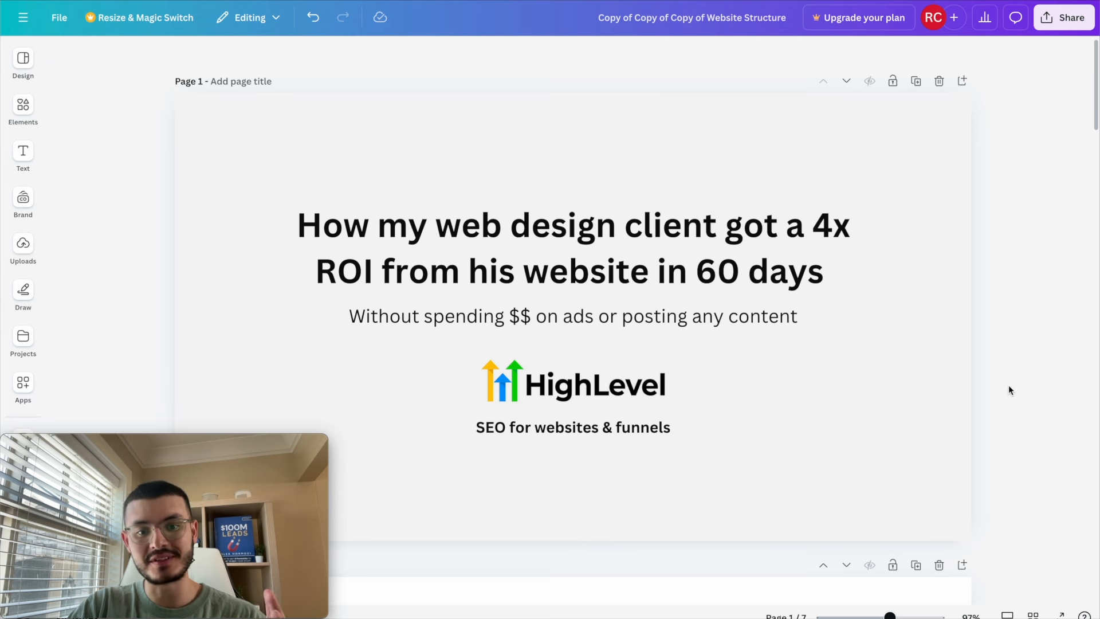
Scroll the Canva deck to page 6, selecting the client story bullet list along the way
scroll("down", 3)
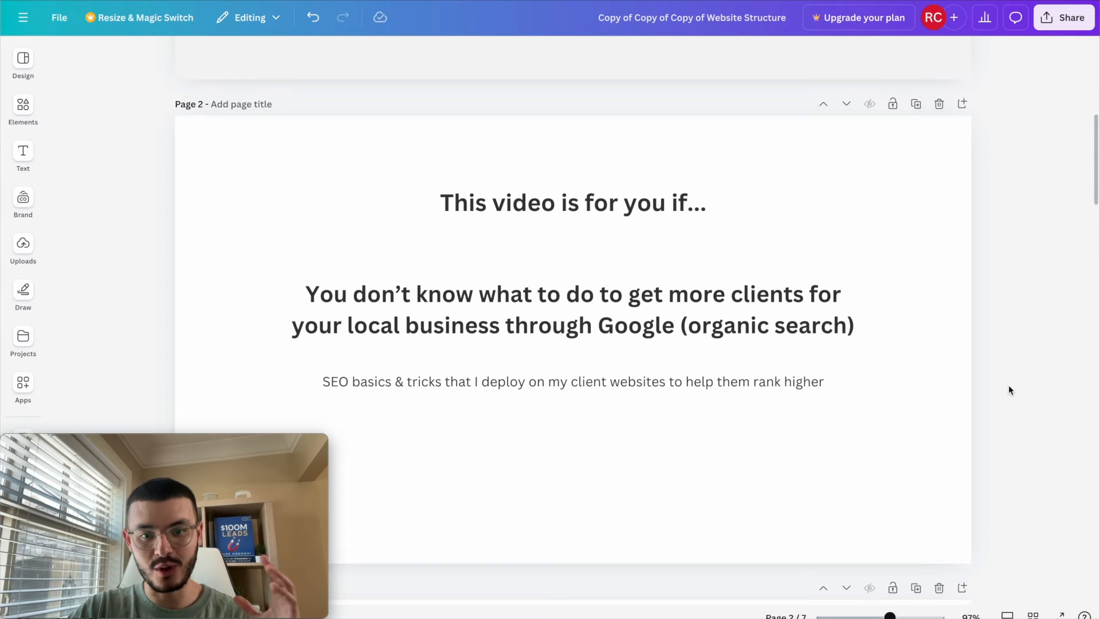
mouse_move(921, 312)
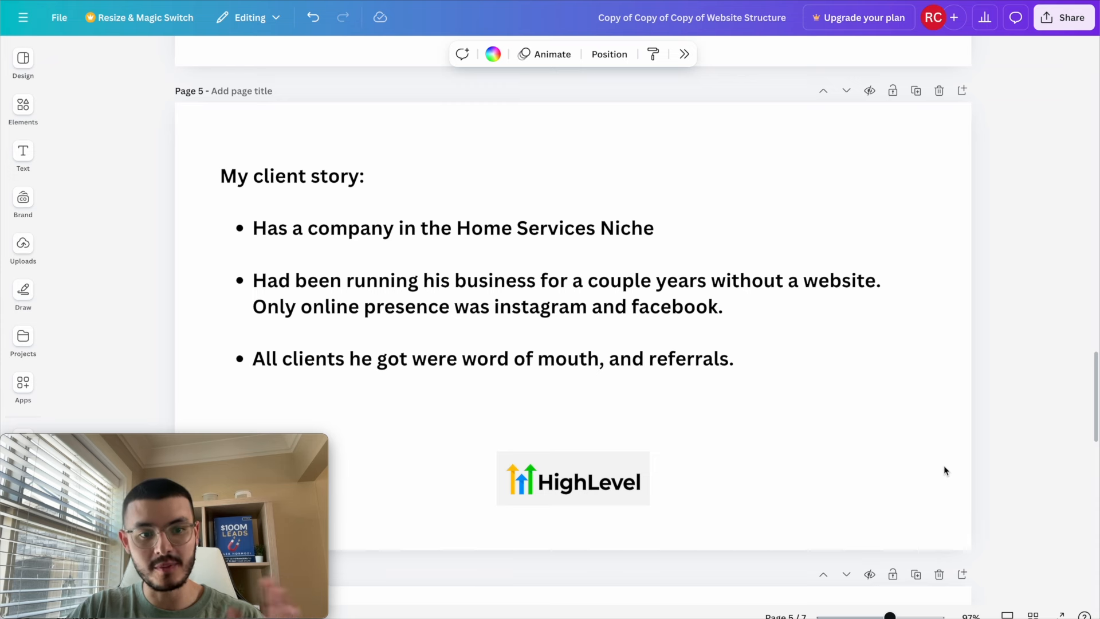
left_click(470, 328)
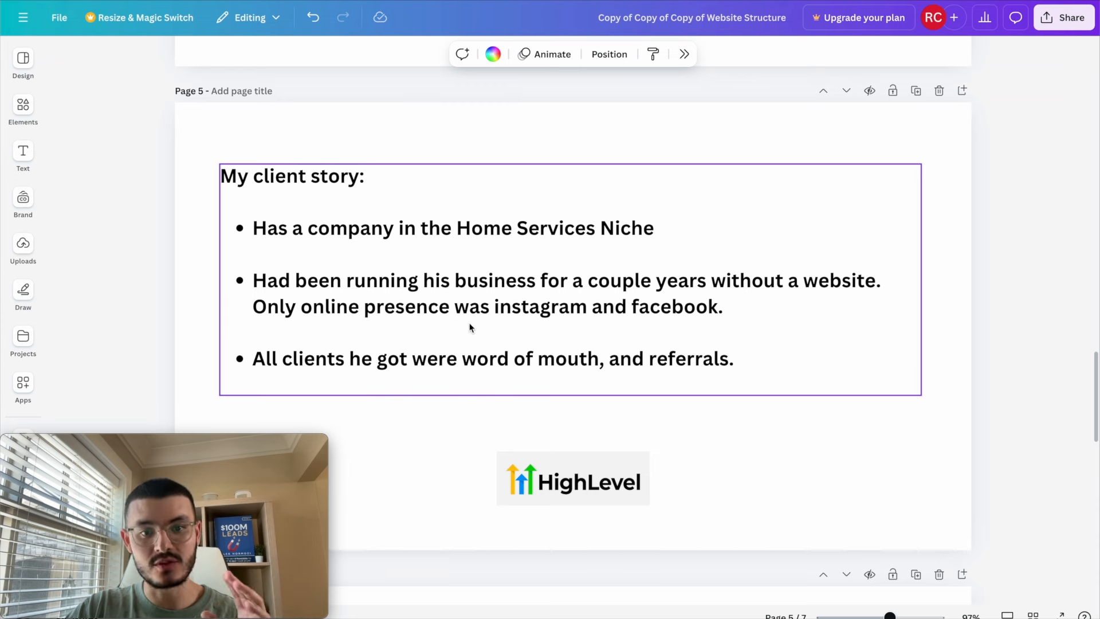
mouse_move(722, 325)
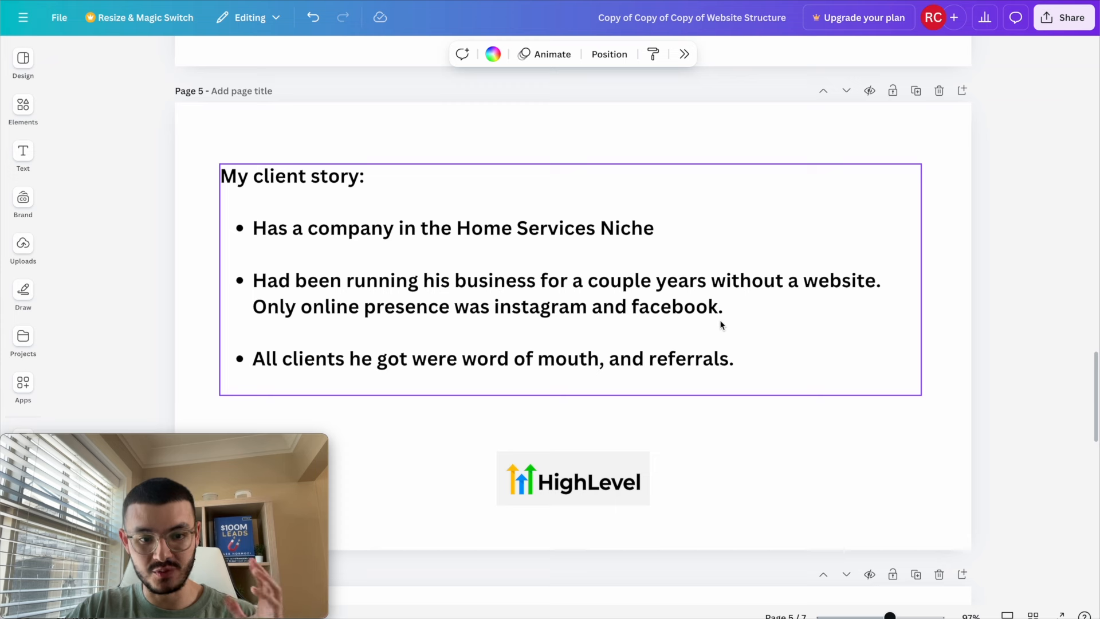
mouse_move(384, 390)
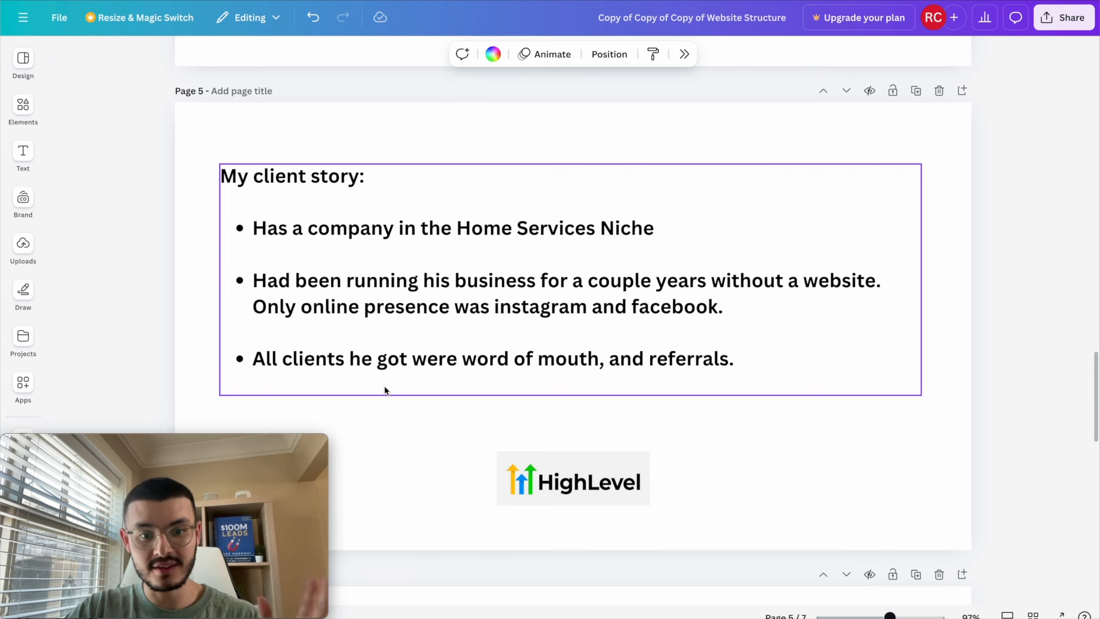
mouse_move(447, 388)
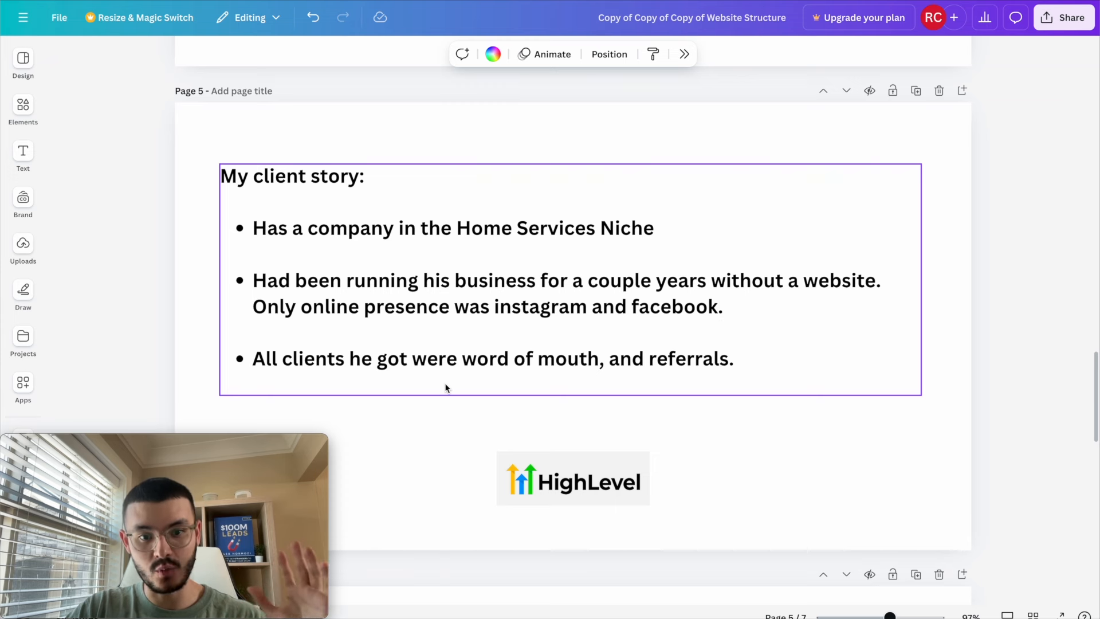
mouse_move(717, 388)
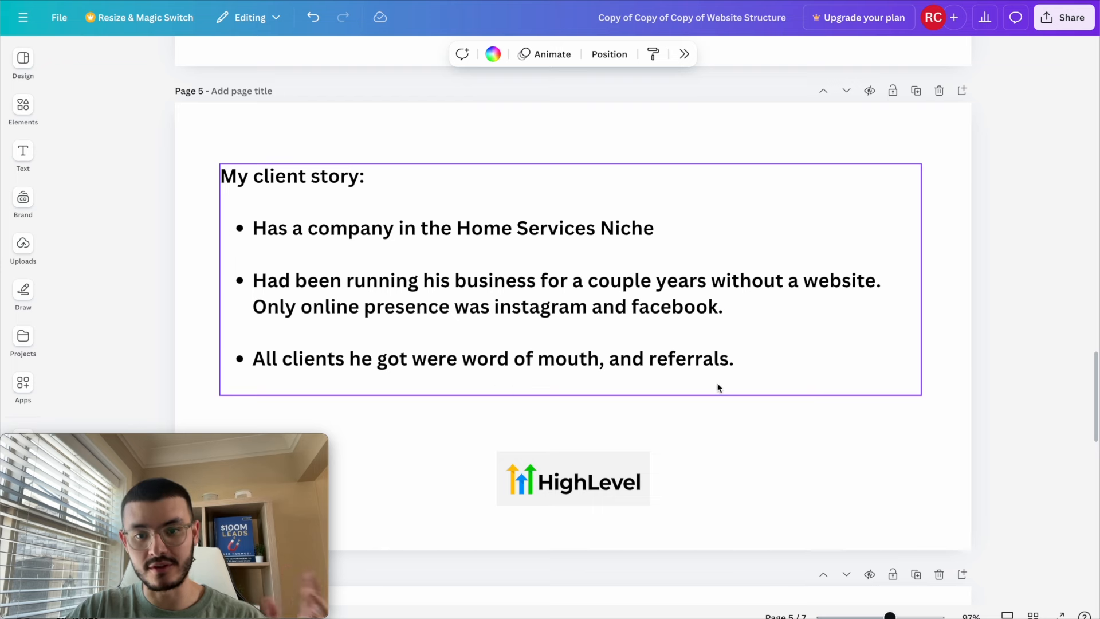
scroll("down", 3)
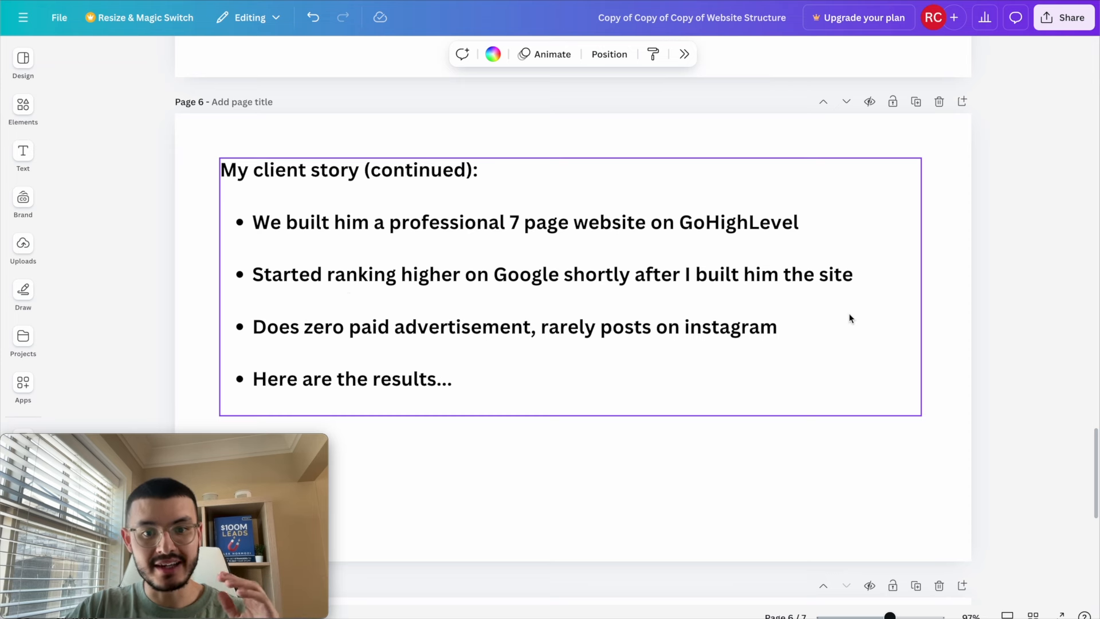
mouse_move(843, 330)
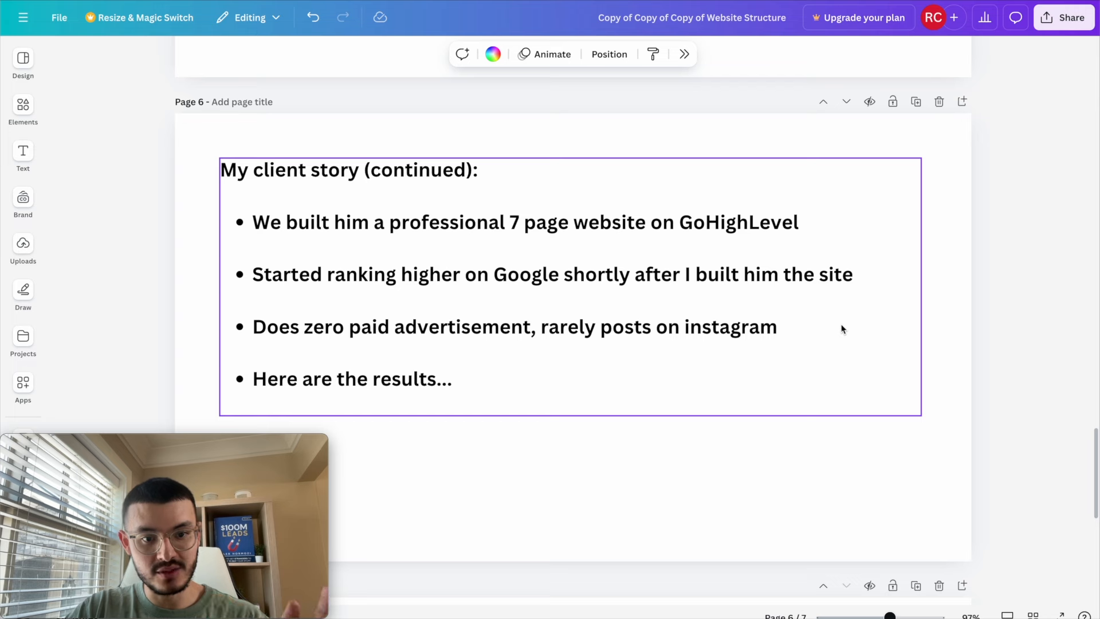
Select the Google Maps ranking caption and the blurred ranking map image on page 7
left_click(704, 475)
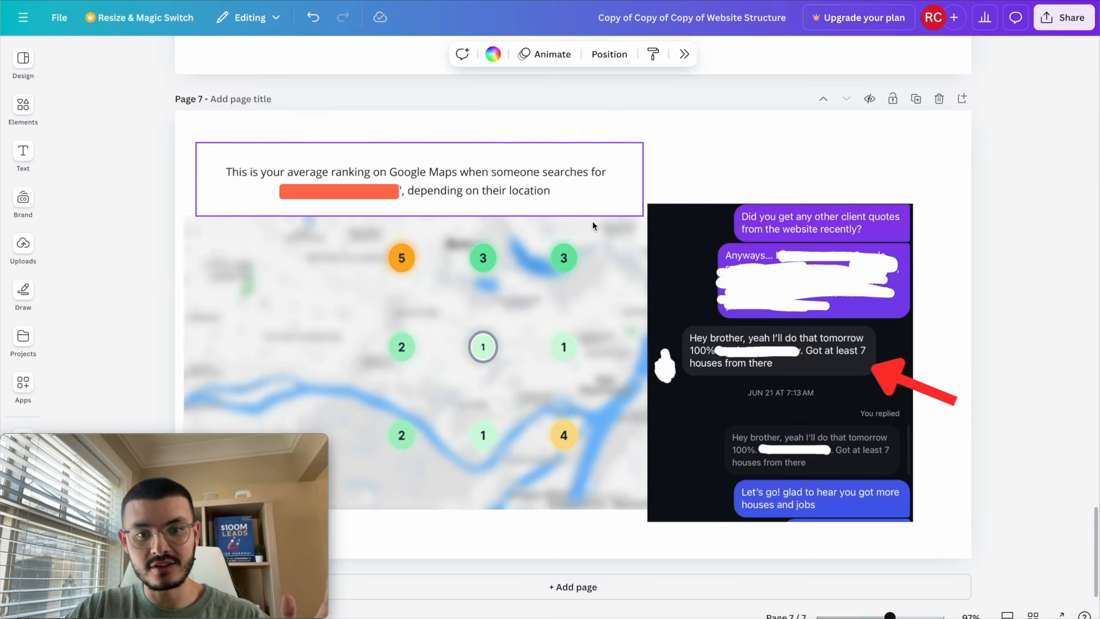
left_click(488, 327)
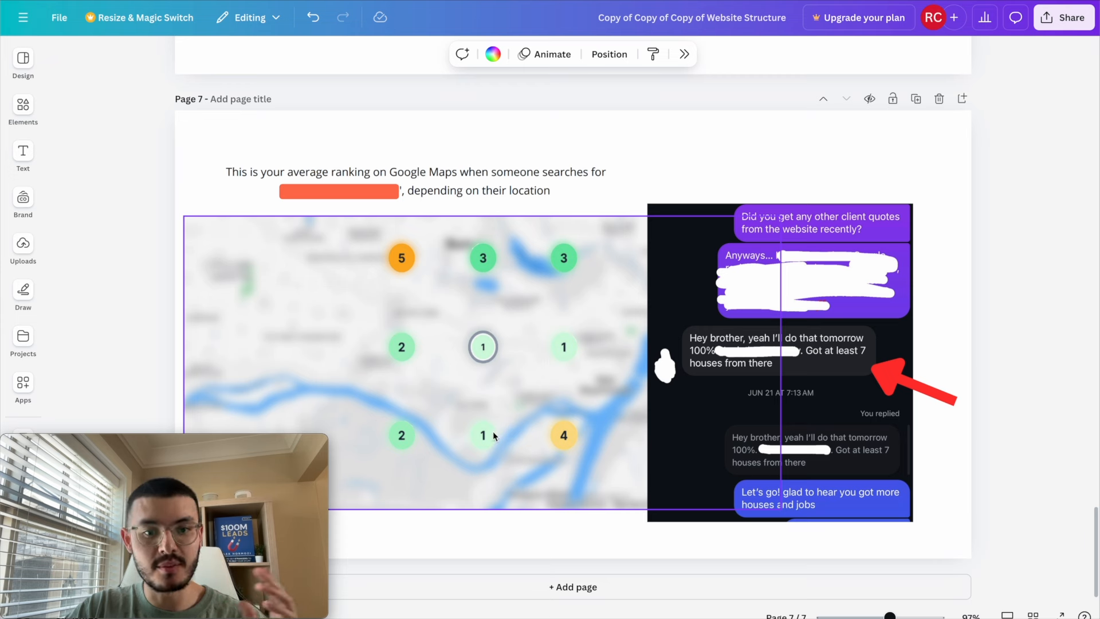
mouse_move(593, 312)
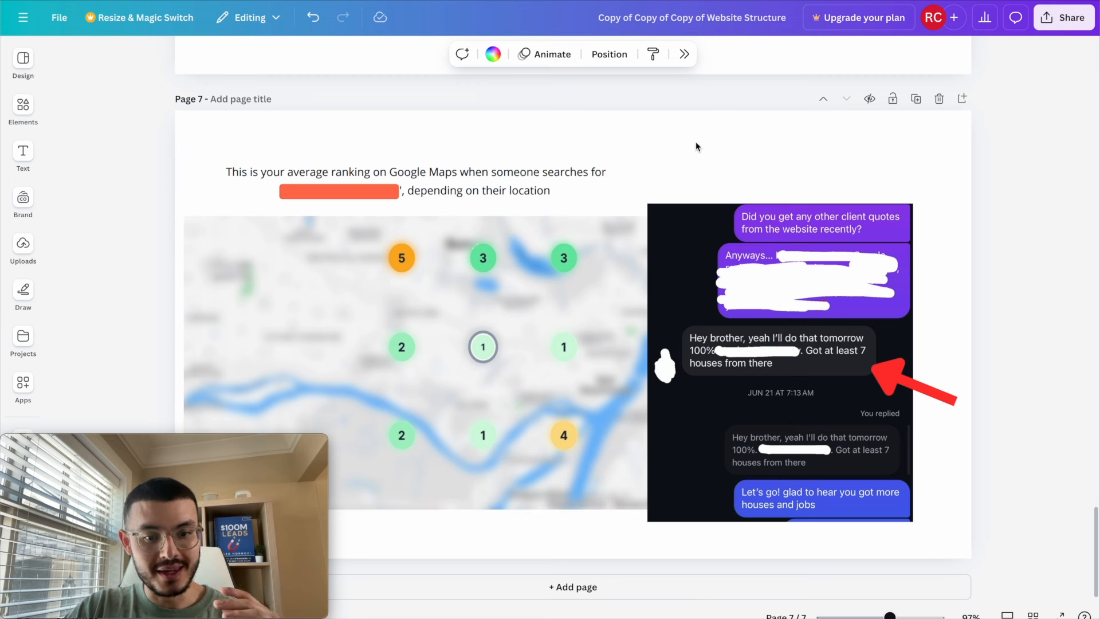
mouse_move(960, 248)
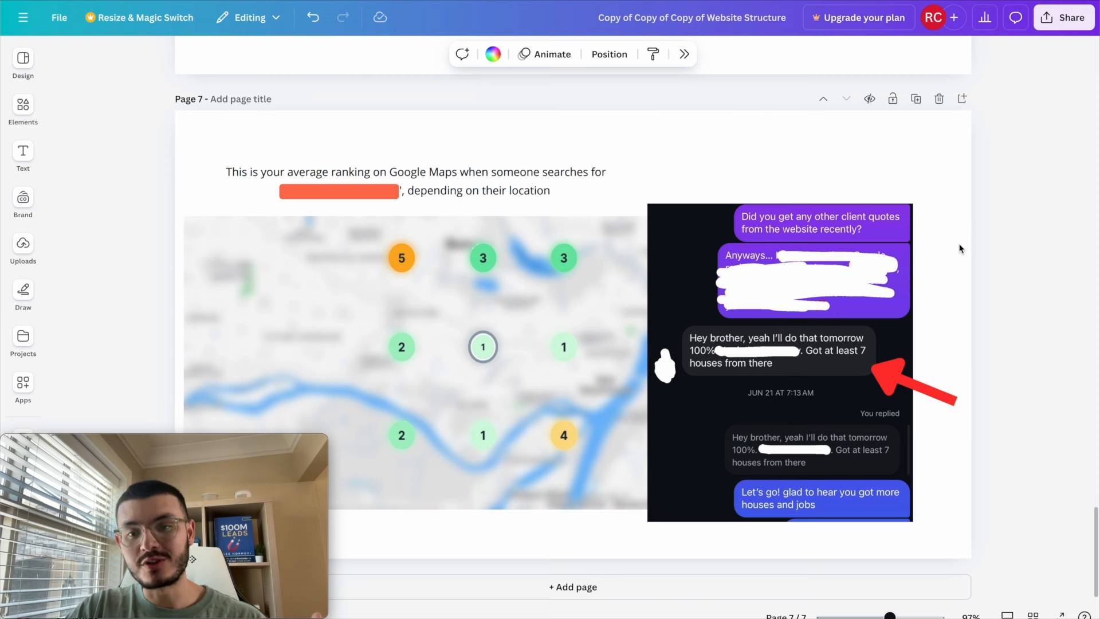
mouse_move(952, 260)
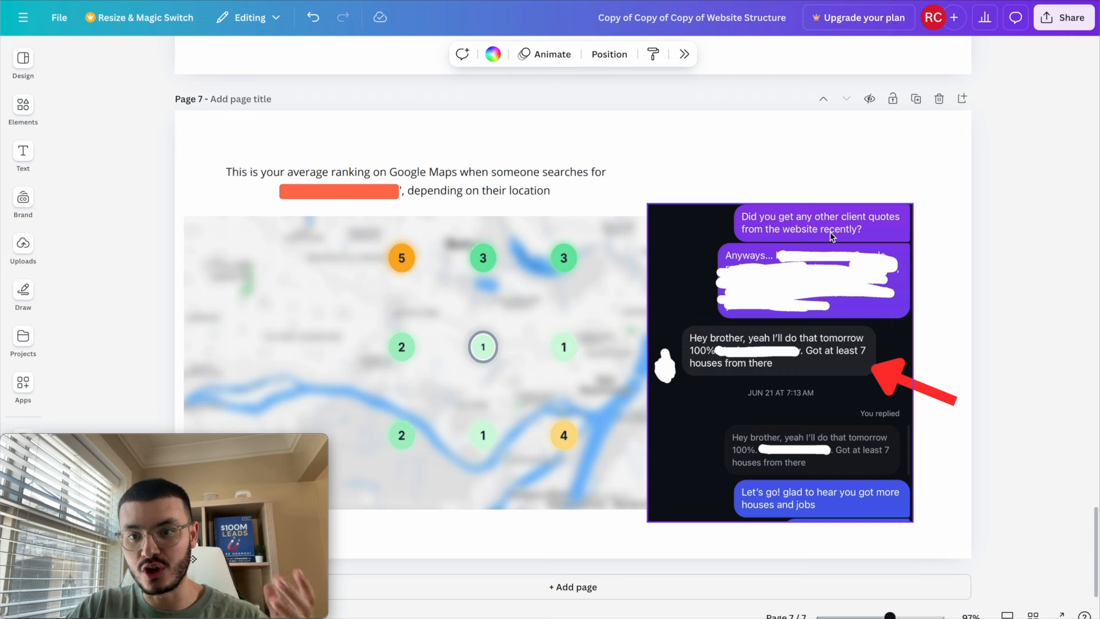
mouse_move(806, 362)
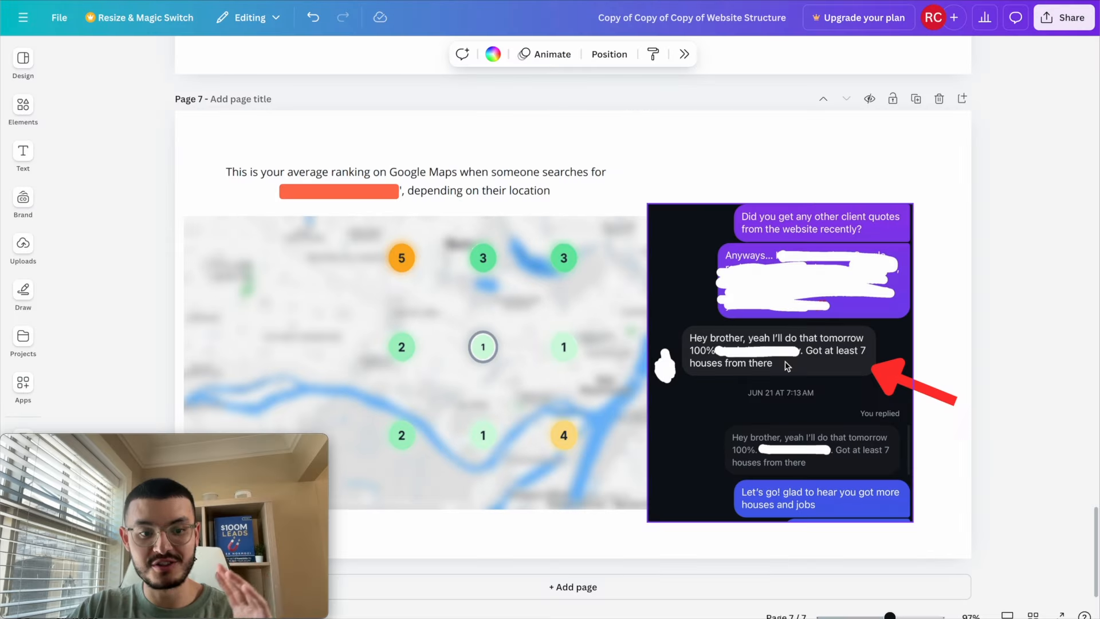
mouse_move(816, 367)
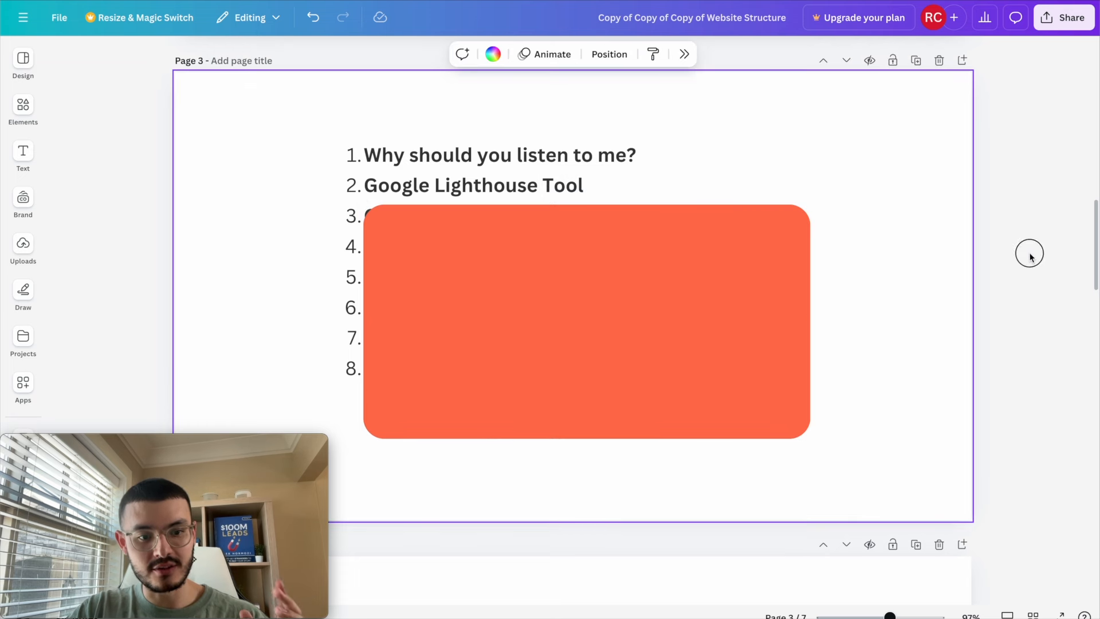
Run a Lighthouse audit on uno-flow.com in DevTools and review its 100 SEO score
left_click(1029, 254)
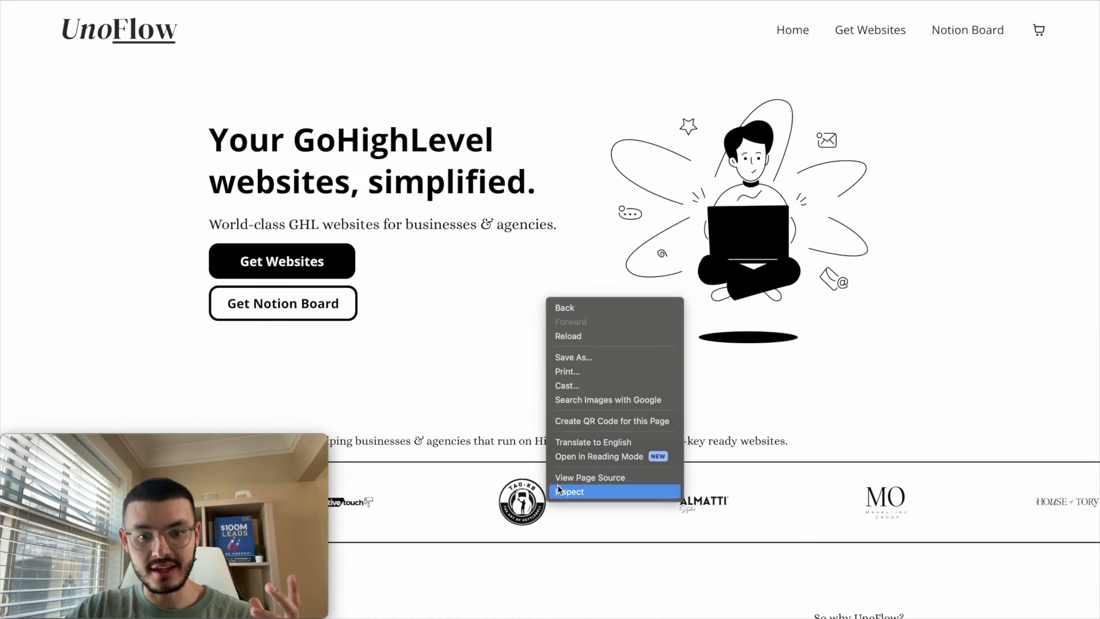
left_click(569, 491)
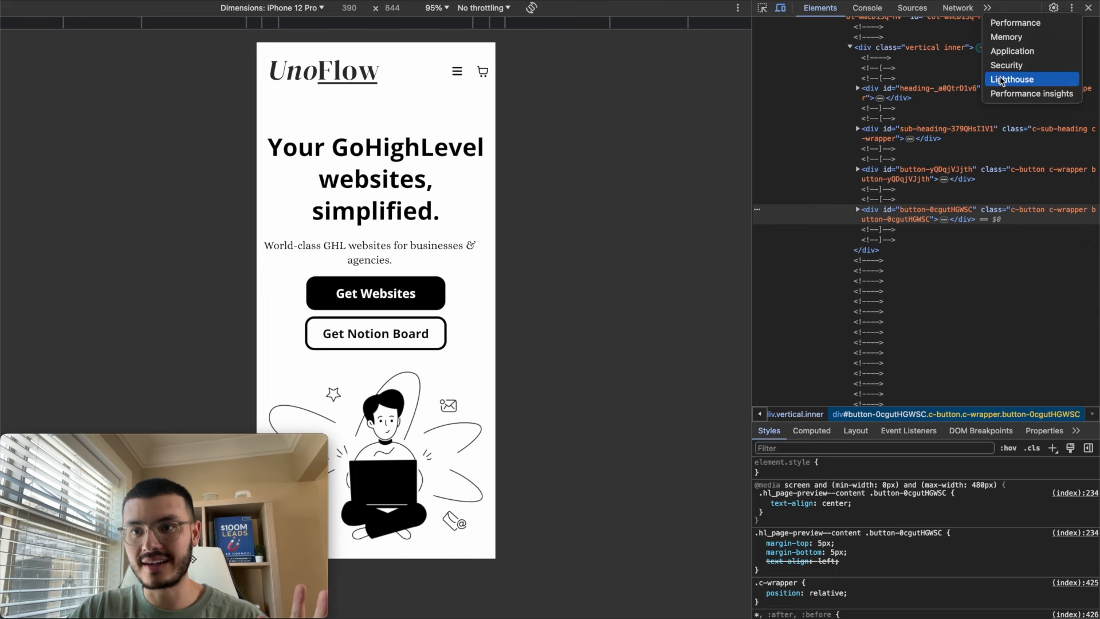
left_click(1011, 79)
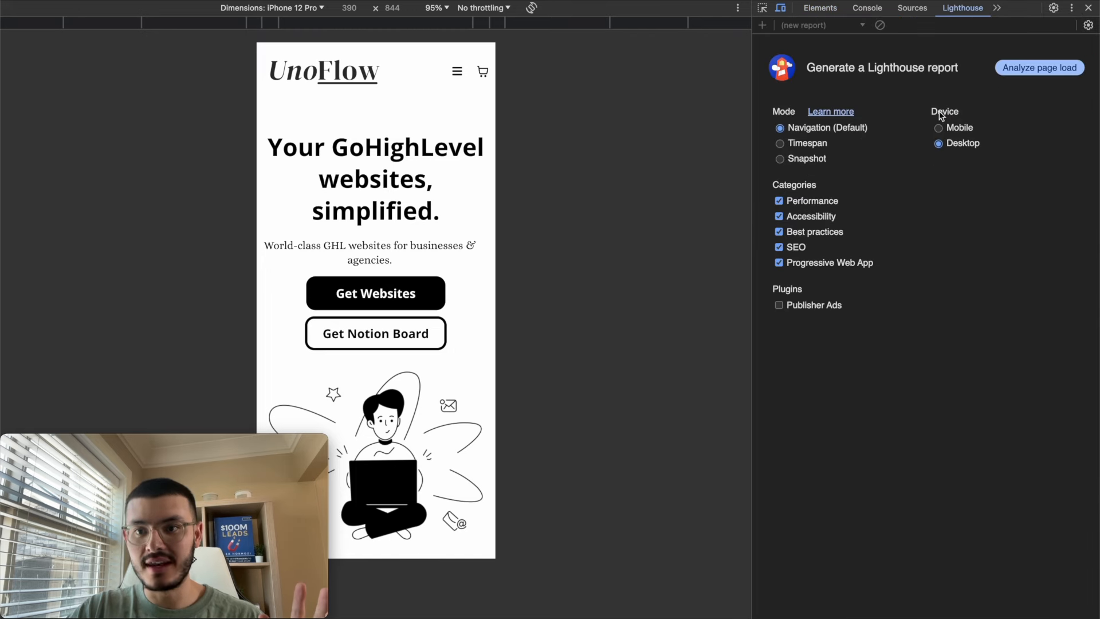
left_click(1039, 67)
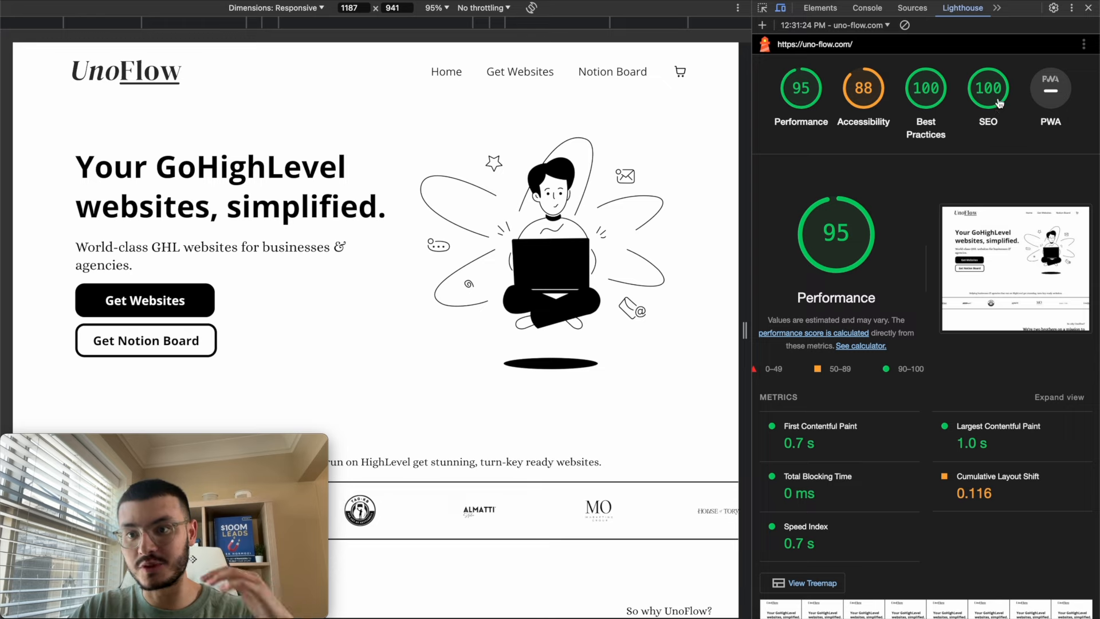
left_click(863, 88)
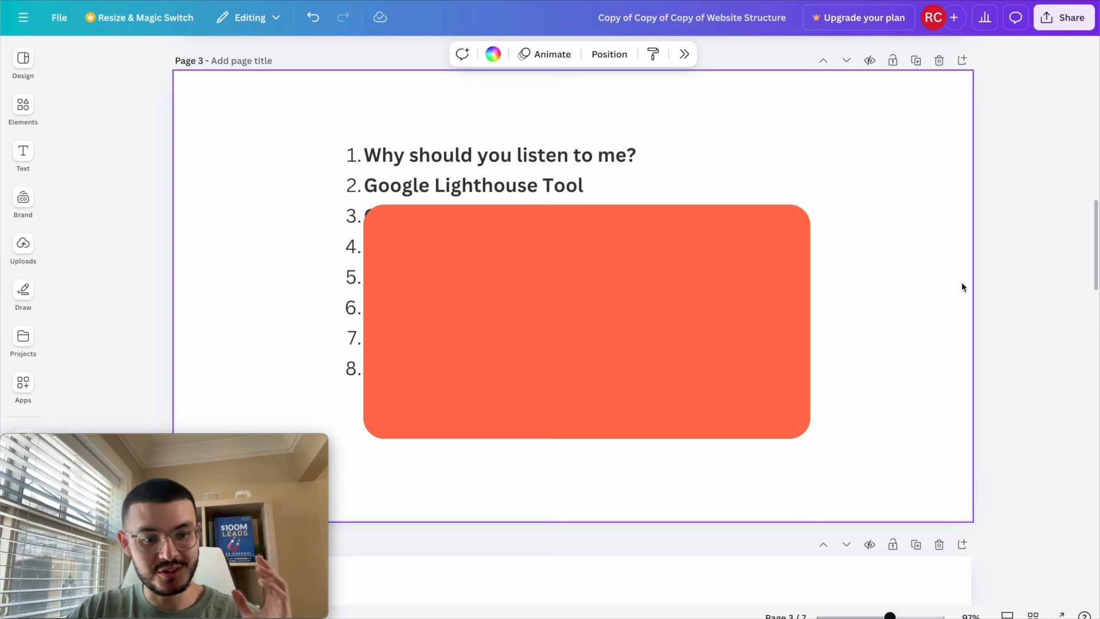
Switch to the GoHighLevel page editor showing the Cleansy cleaning website
left_click(586, 319)
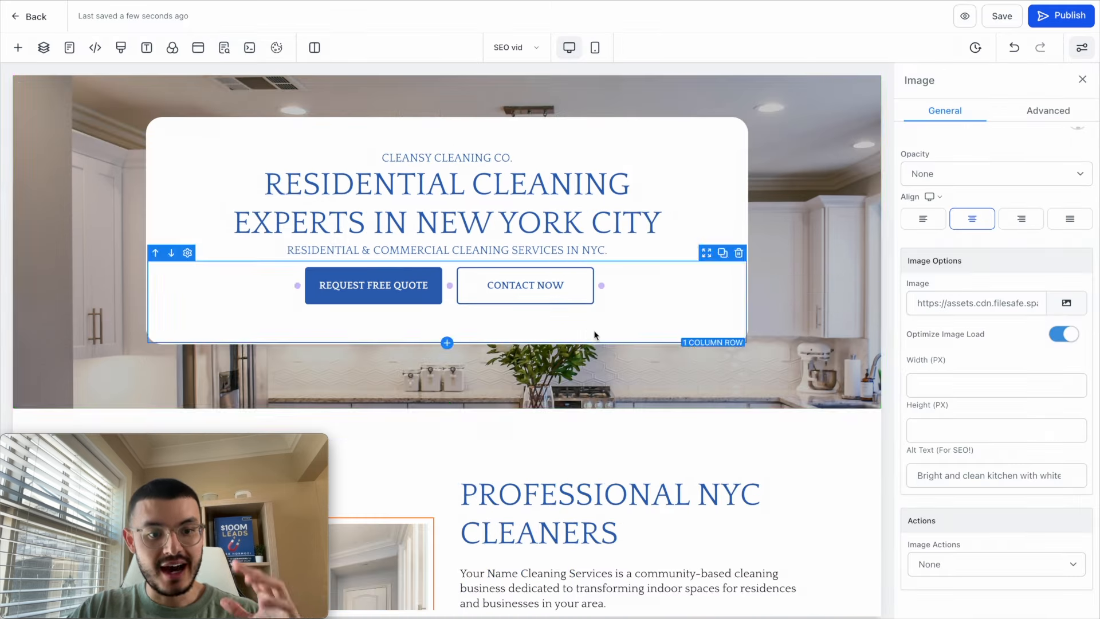
Select the 'Residential Cleaning Experts' headline, the button row and the NYC sub headline
left_click(446, 184)
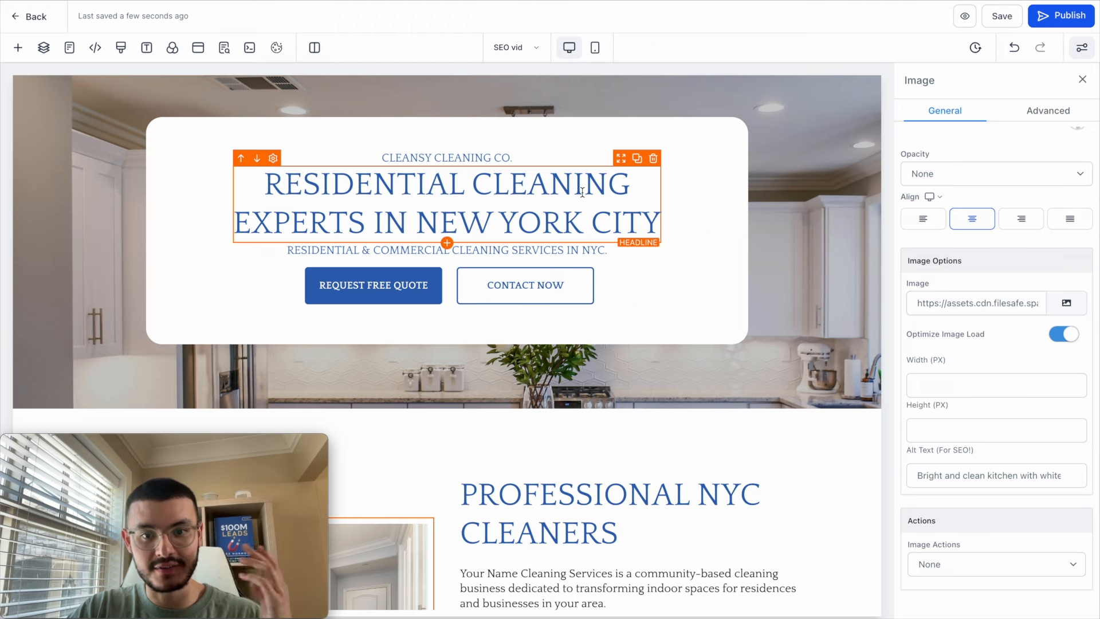
scroll("down", 3)
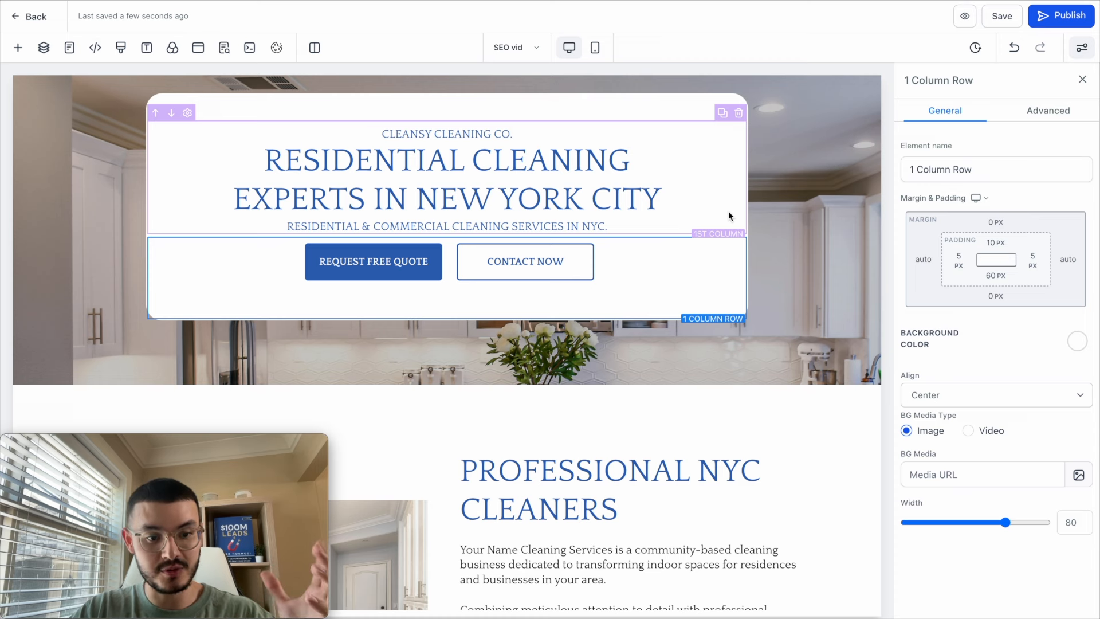
left_click(446, 160)
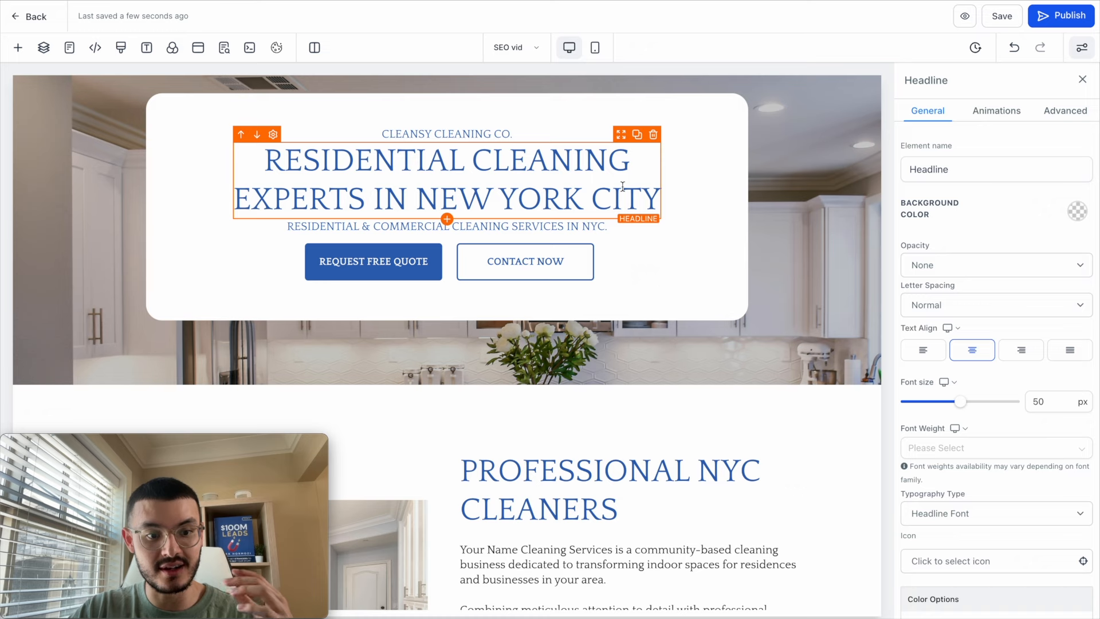
left_click(446, 226)
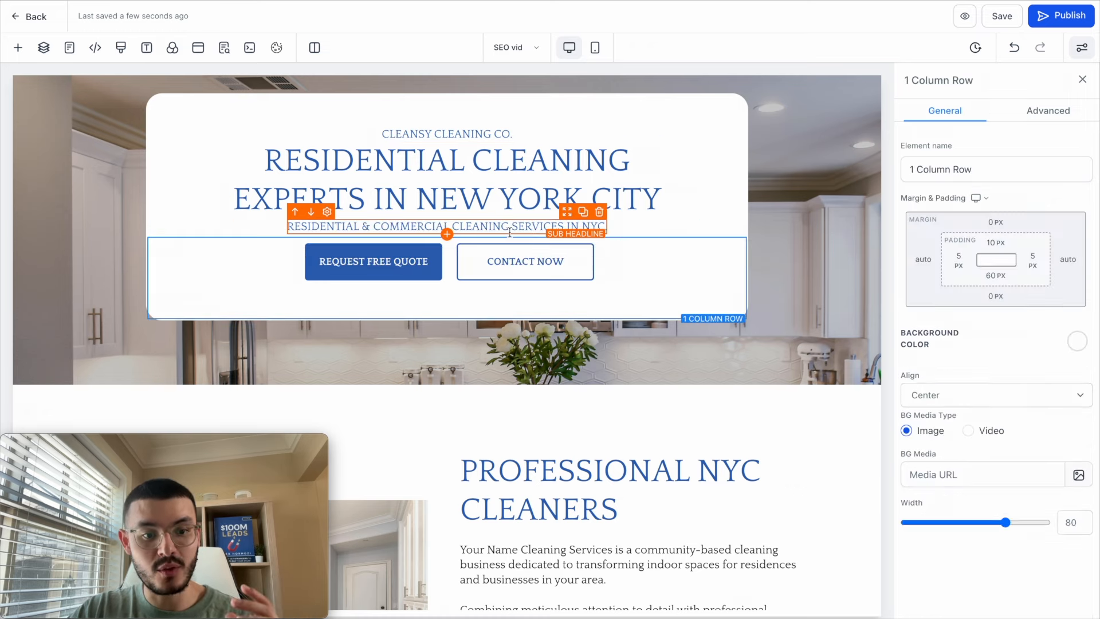
left_click(444, 178)
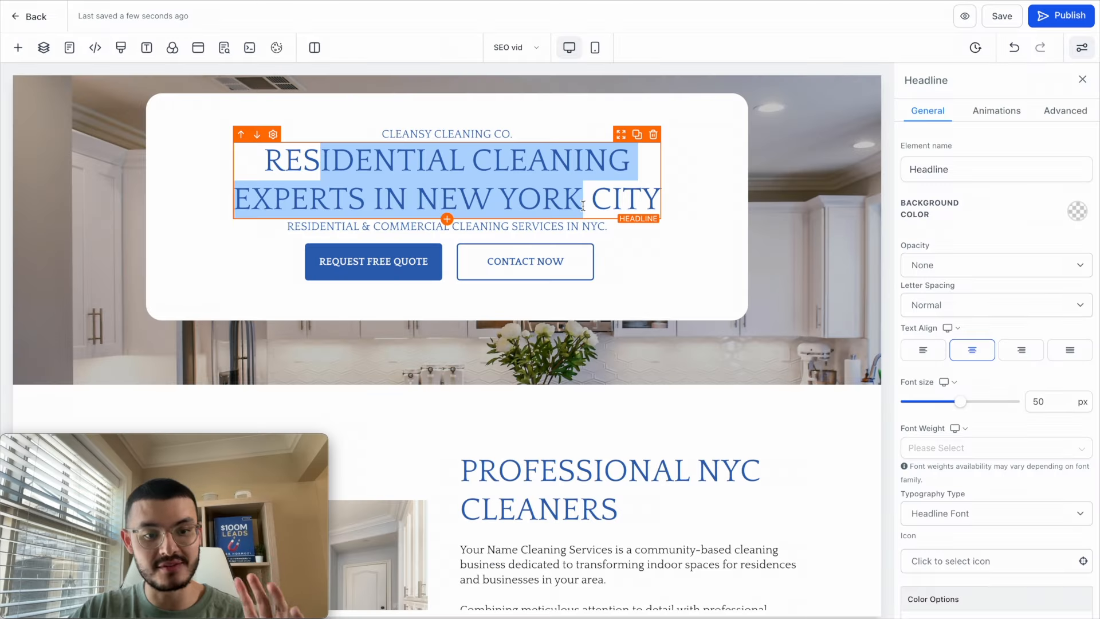
scroll("down", 3)
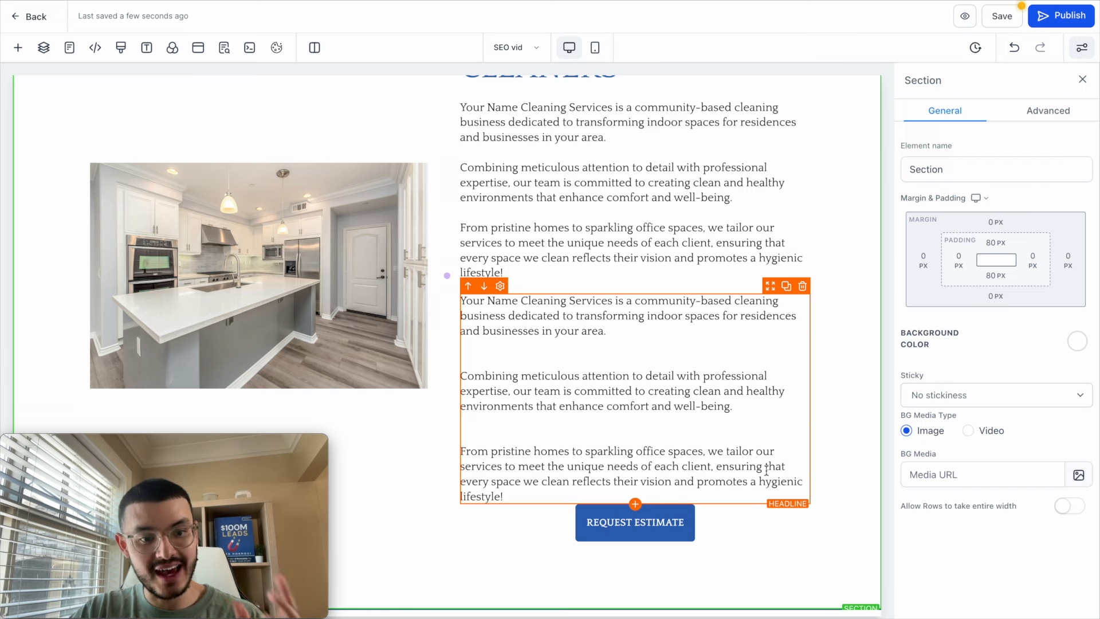
left_click(625, 323)
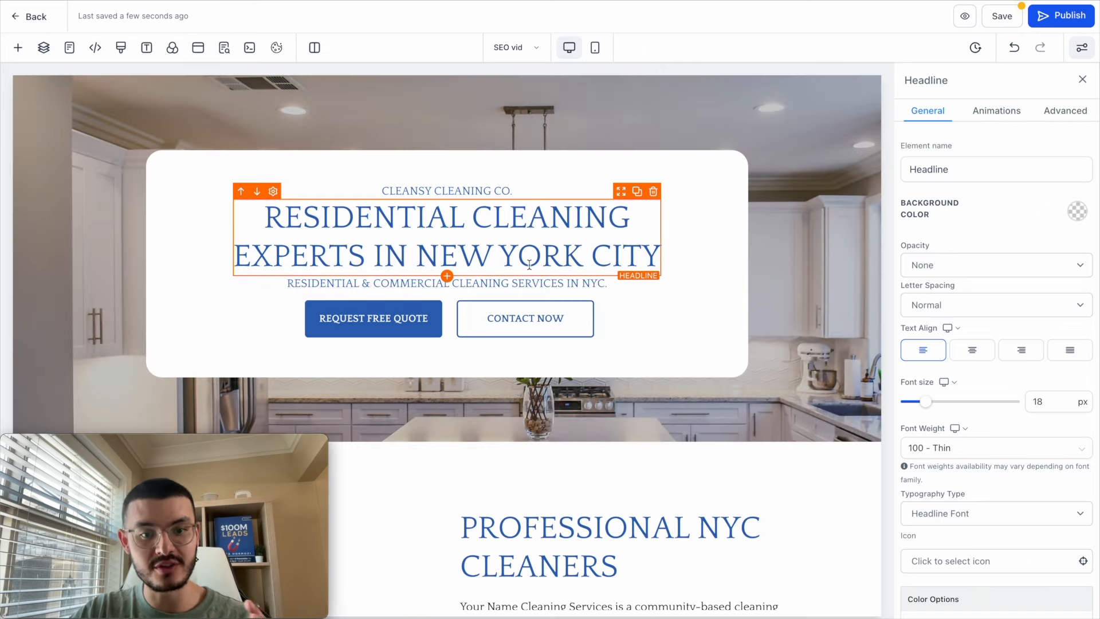
double_click(545, 255)
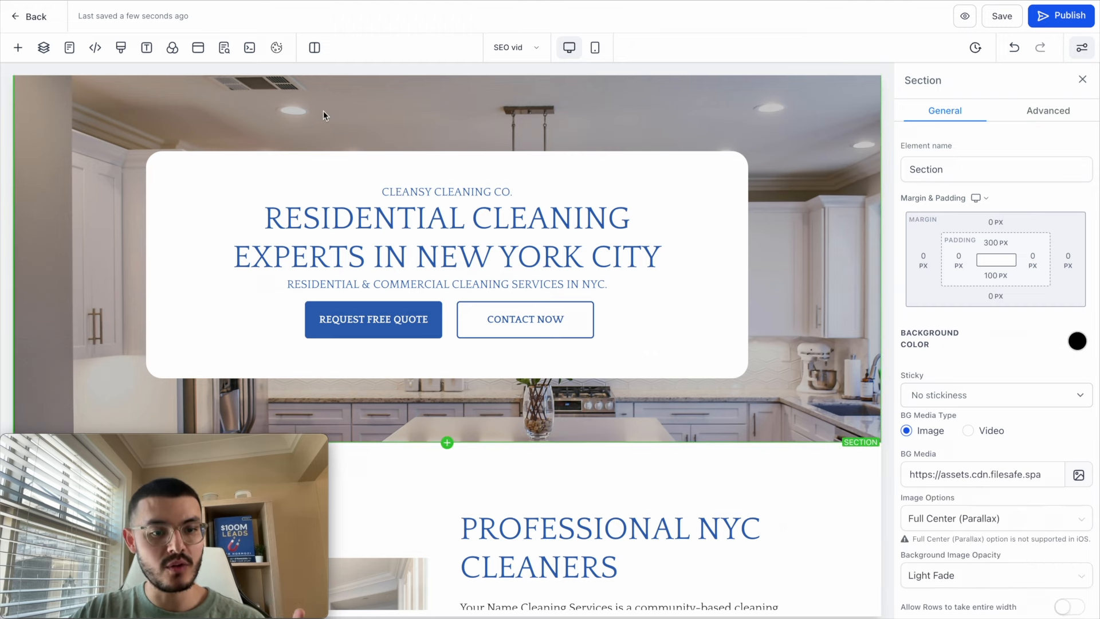
mouse_move(226, 48)
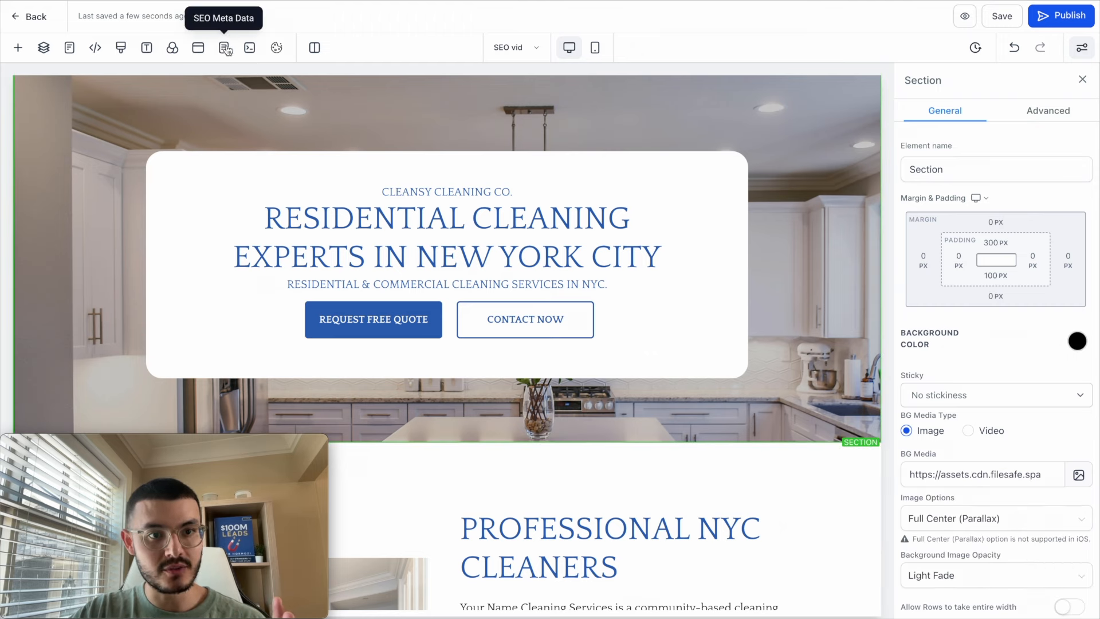
Set the SEO title to 'Residential Cleaning Experts in New York City - Cleansy Cleaning Co.'
left_click(224, 48)
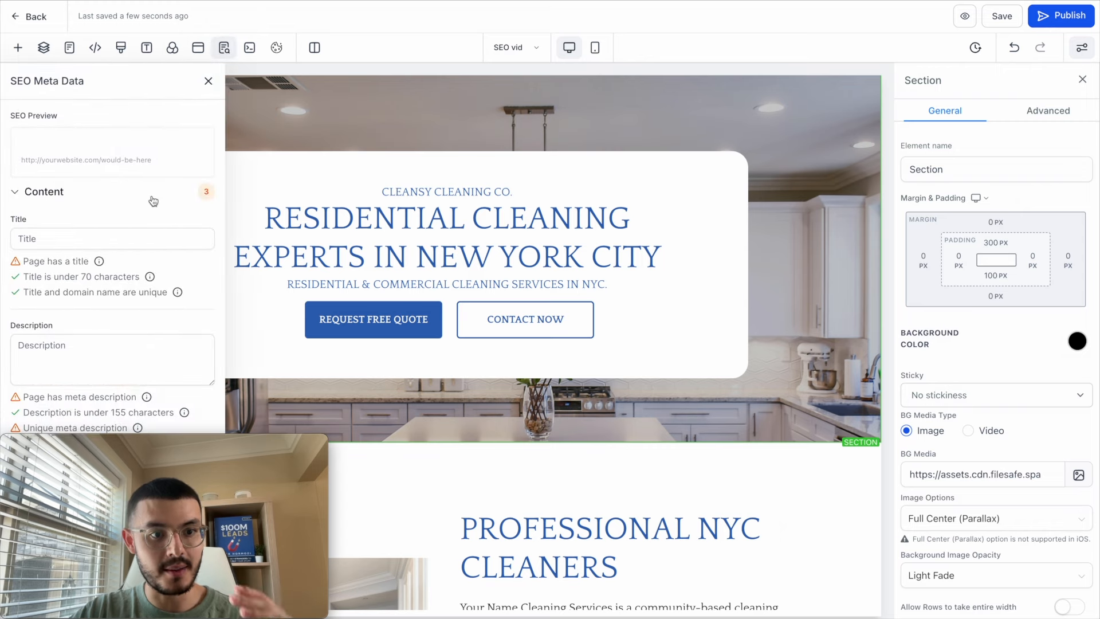
scroll("down", 3)
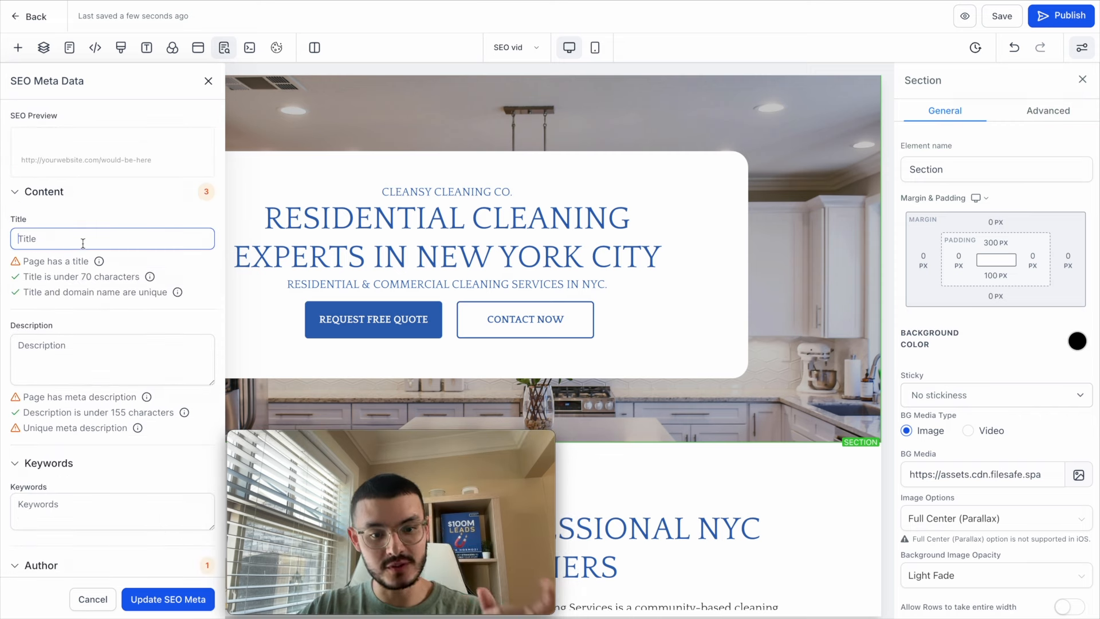
left_click(446, 191)
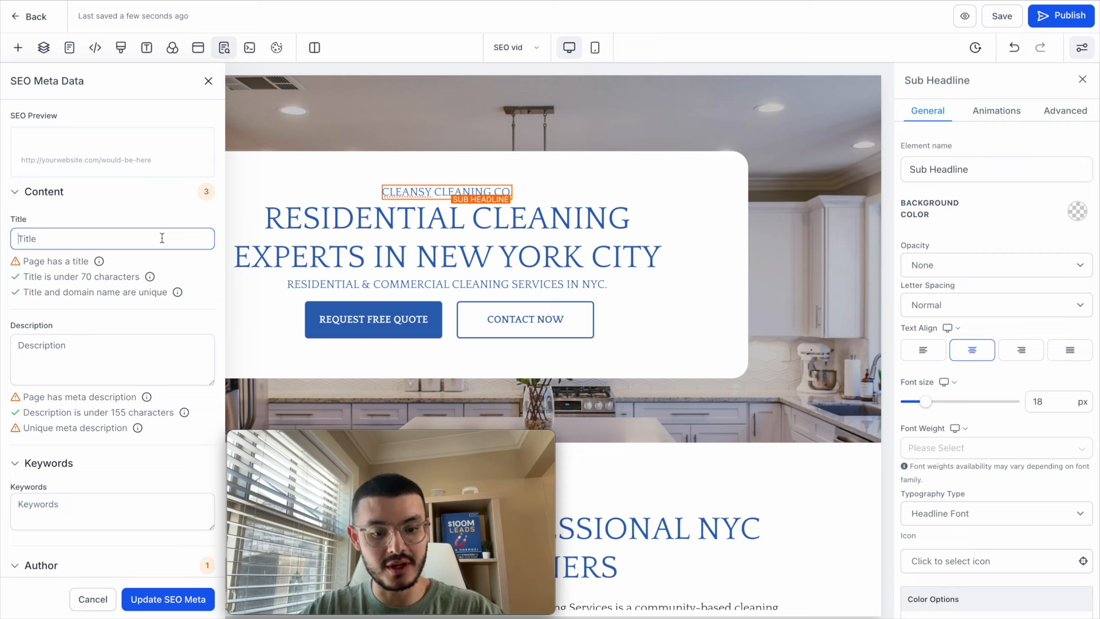
type("Cleansy Cleaning Co.")
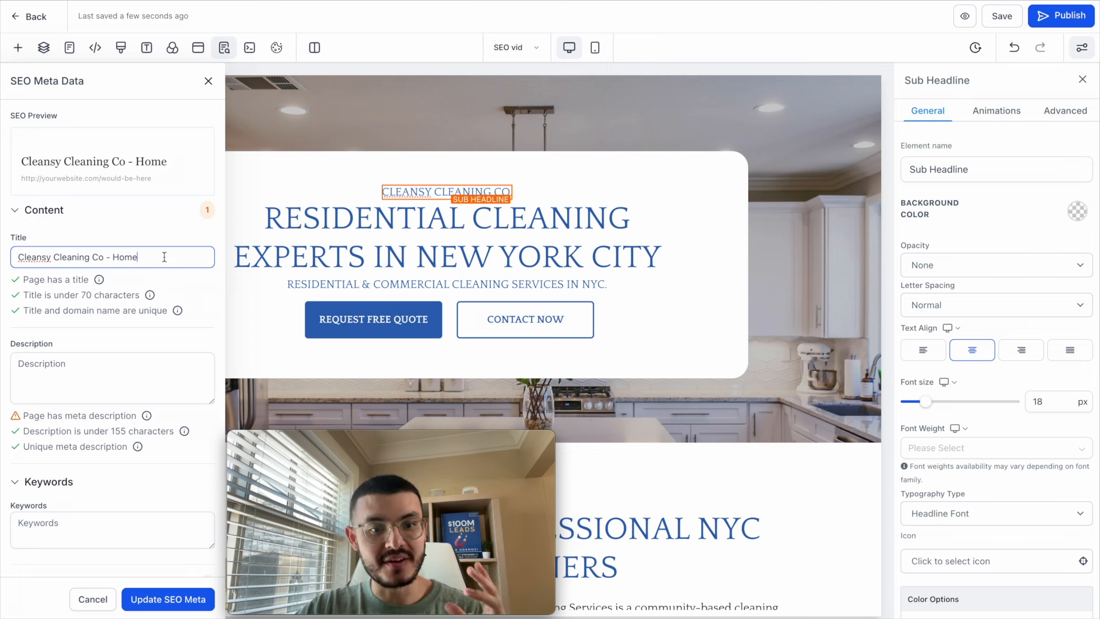
triple_click(77, 257)
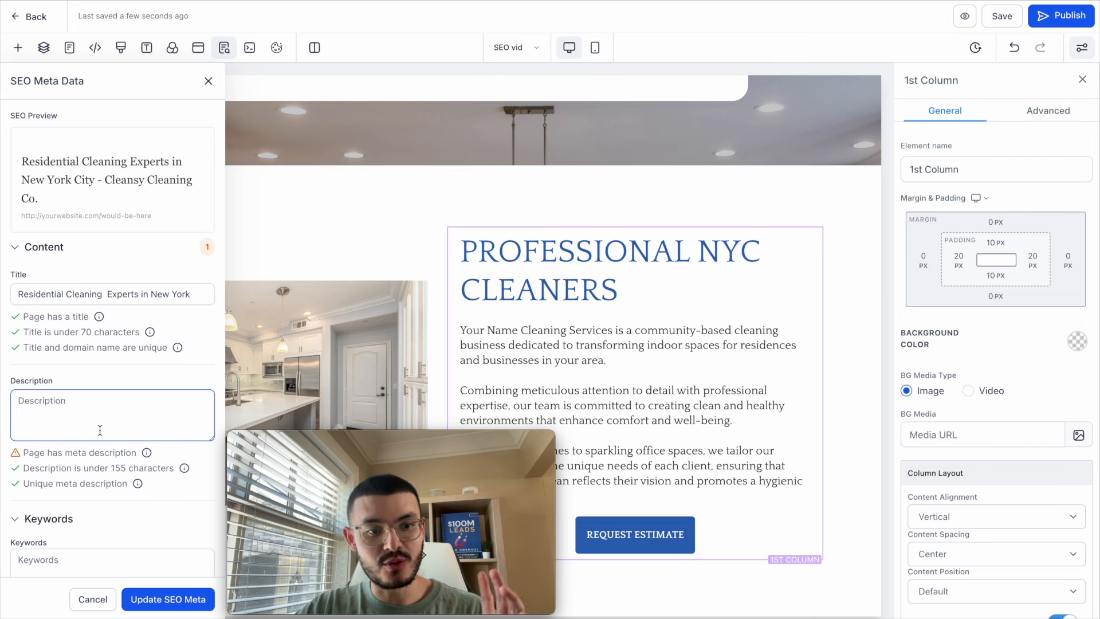
End the SEO meta description with 'Call Now to Get Free Quote'
double_click(82, 294)
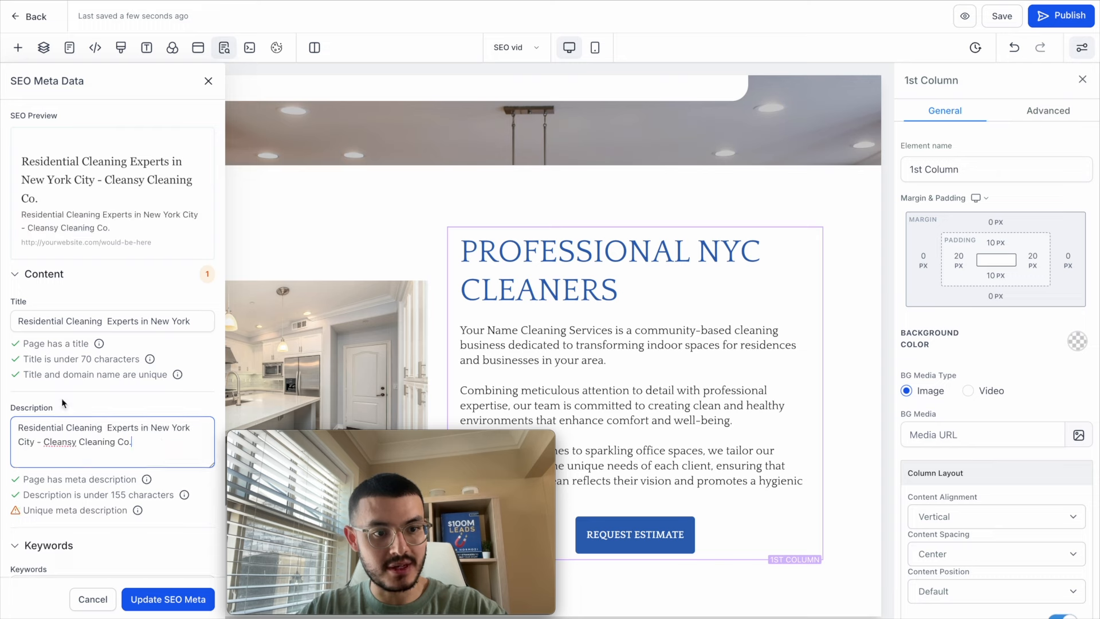
scroll("down", 3)
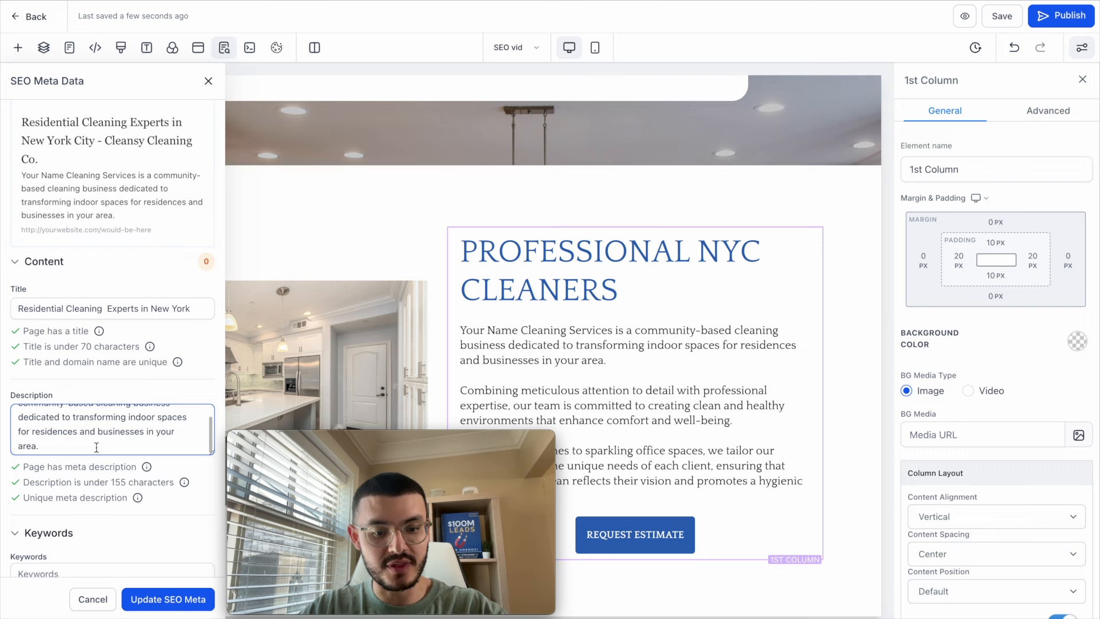
type("Call Now to Get Free Quote")
left_click(113, 572)
type("cleaning new york city, residential cleaning nyc, move out cleaning nyc")
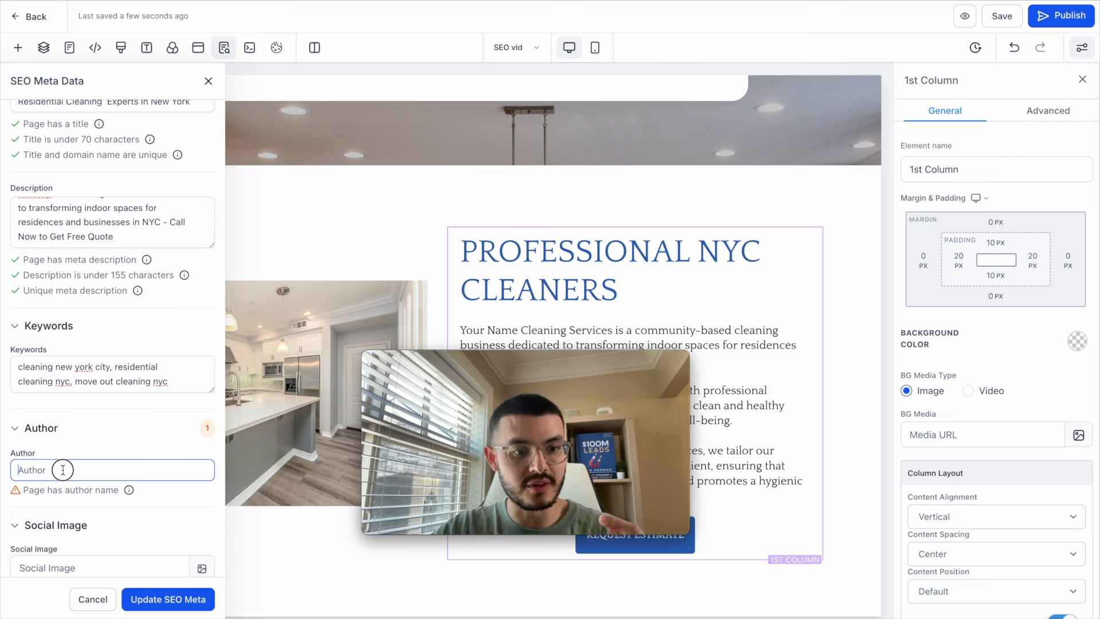
Enter 'Unoff' in the SEO meta fields and save with Update SEO Meta
type("Unoff")
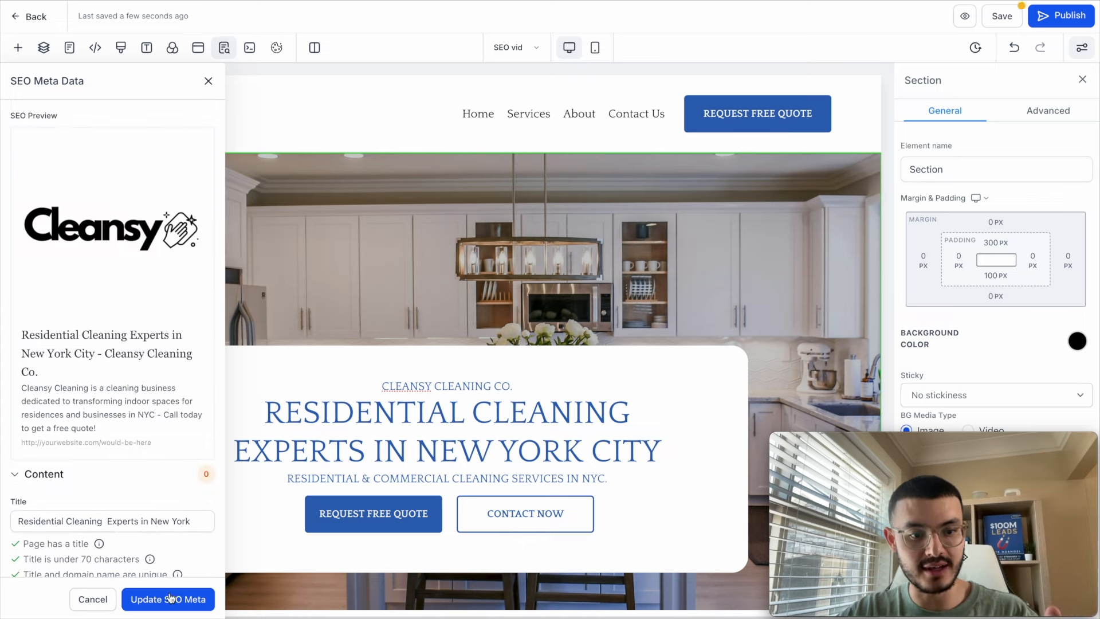
left_click(167, 599)
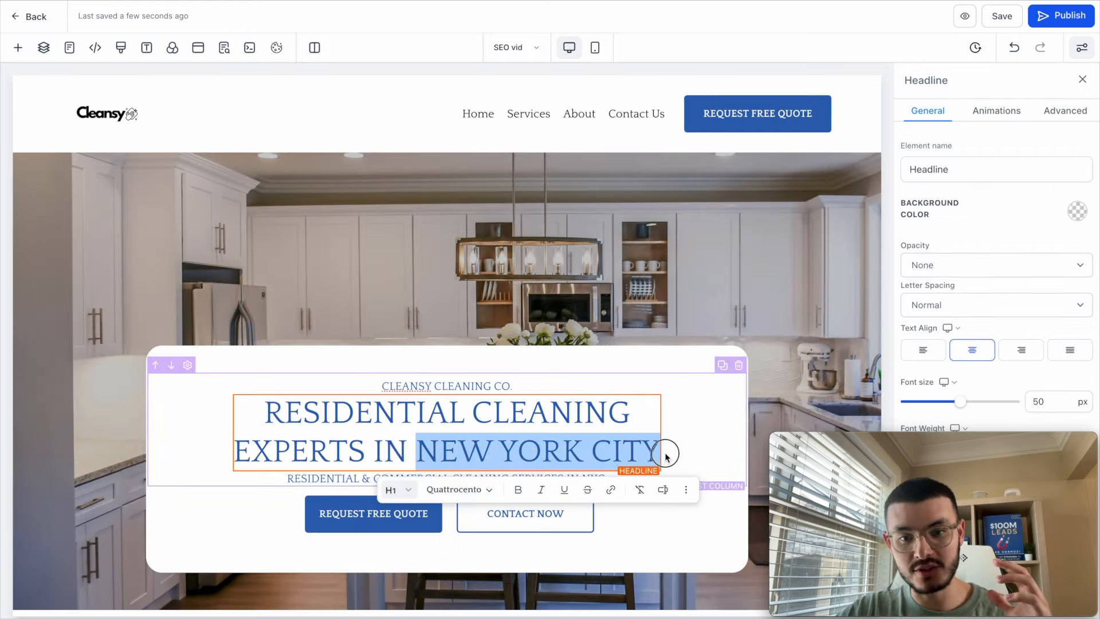
Check the New York City hero headline, then return to the Cleaning Website 1 pages list
left_click(603, 337)
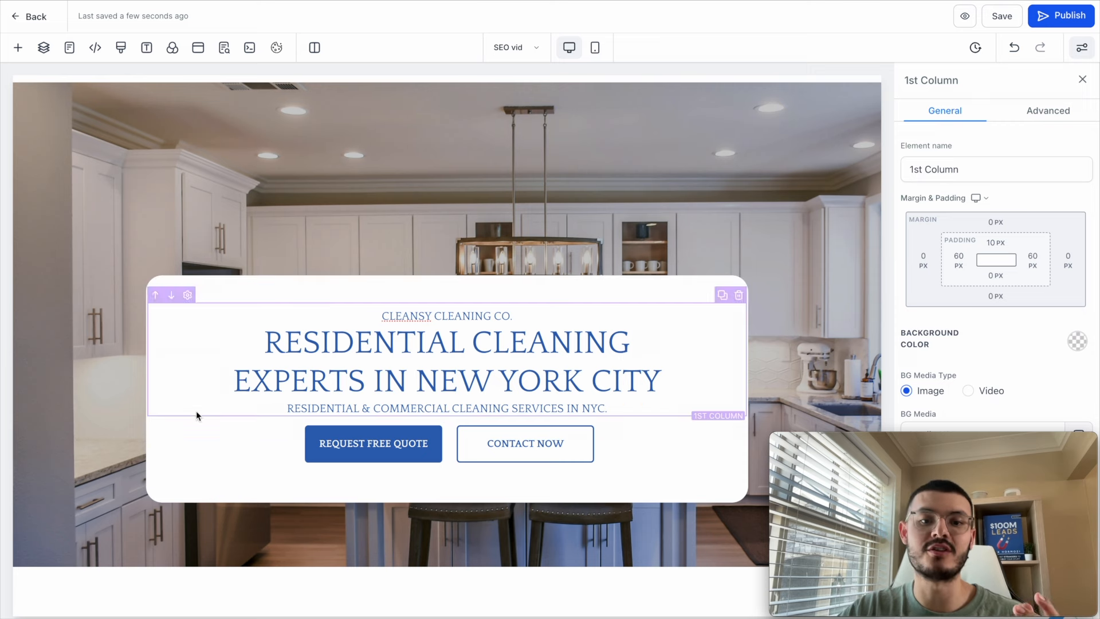
left_click(446, 362)
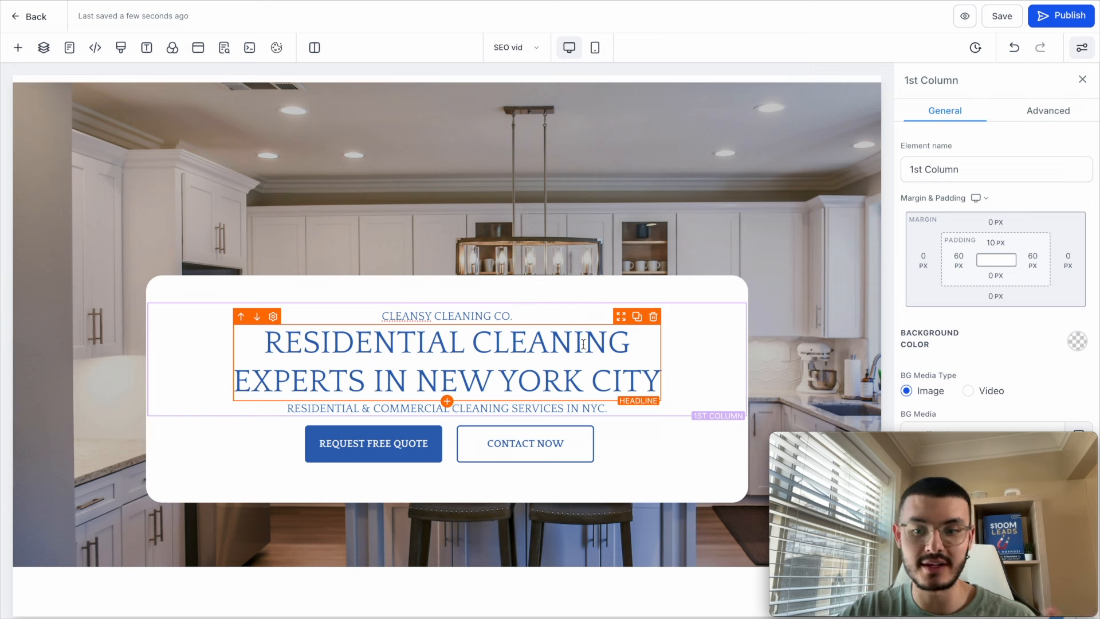
mouse_move(600, 369)
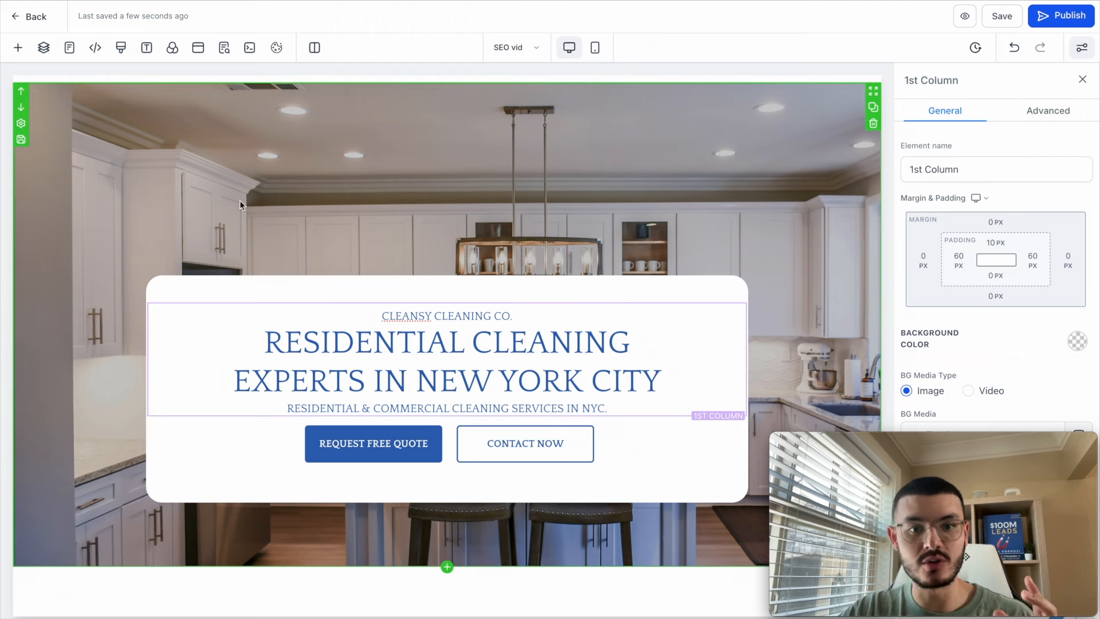
left_click(446, 361)
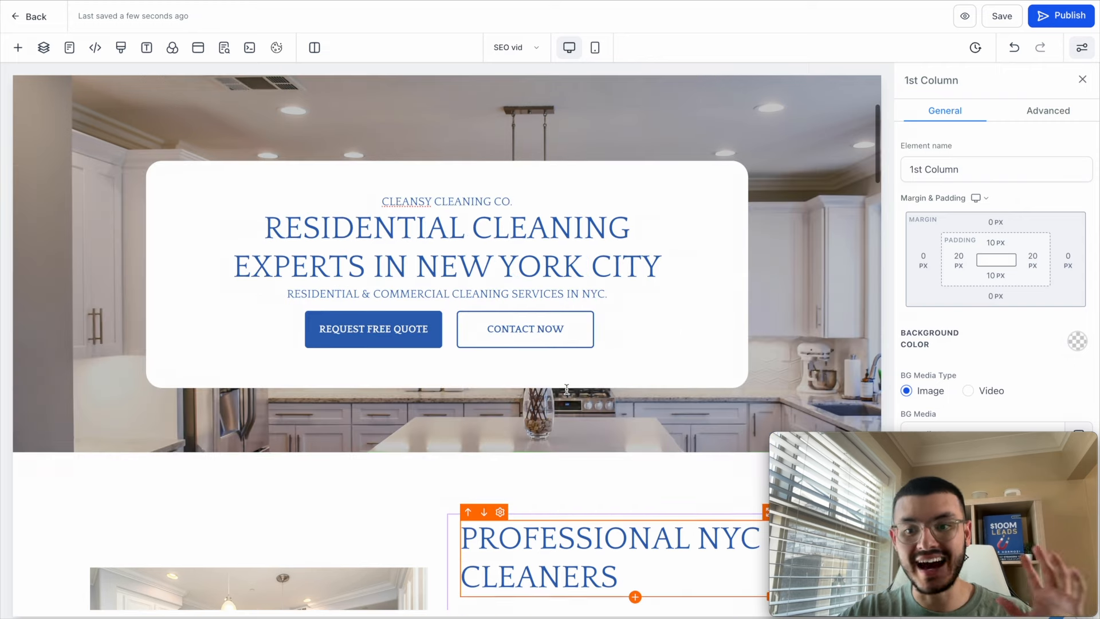
left_click(446, 246)
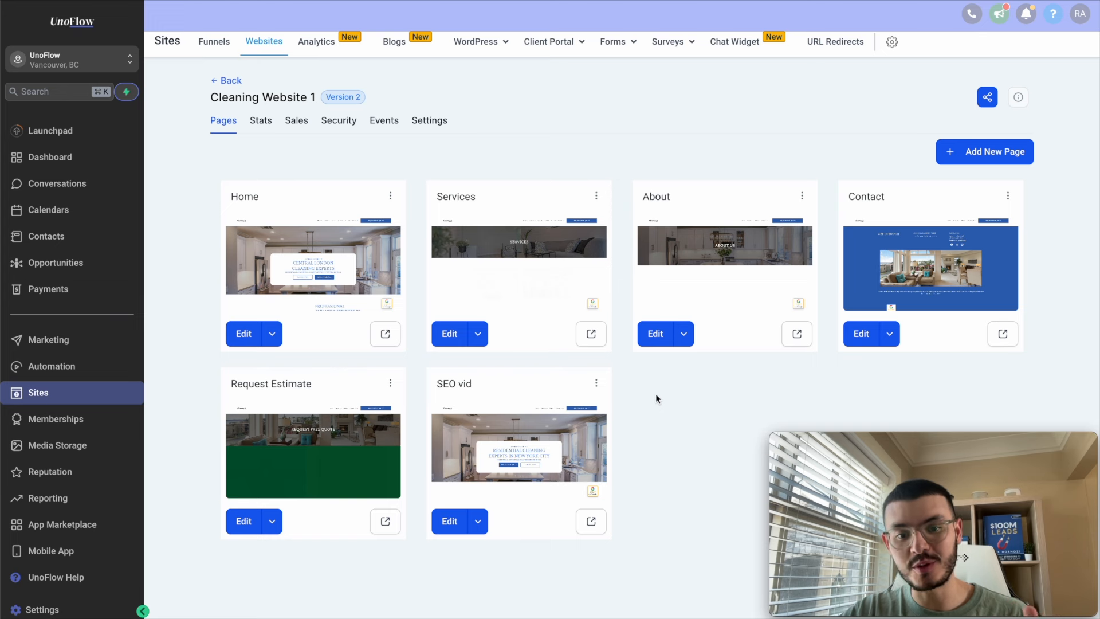
mouse_move(676, 399)
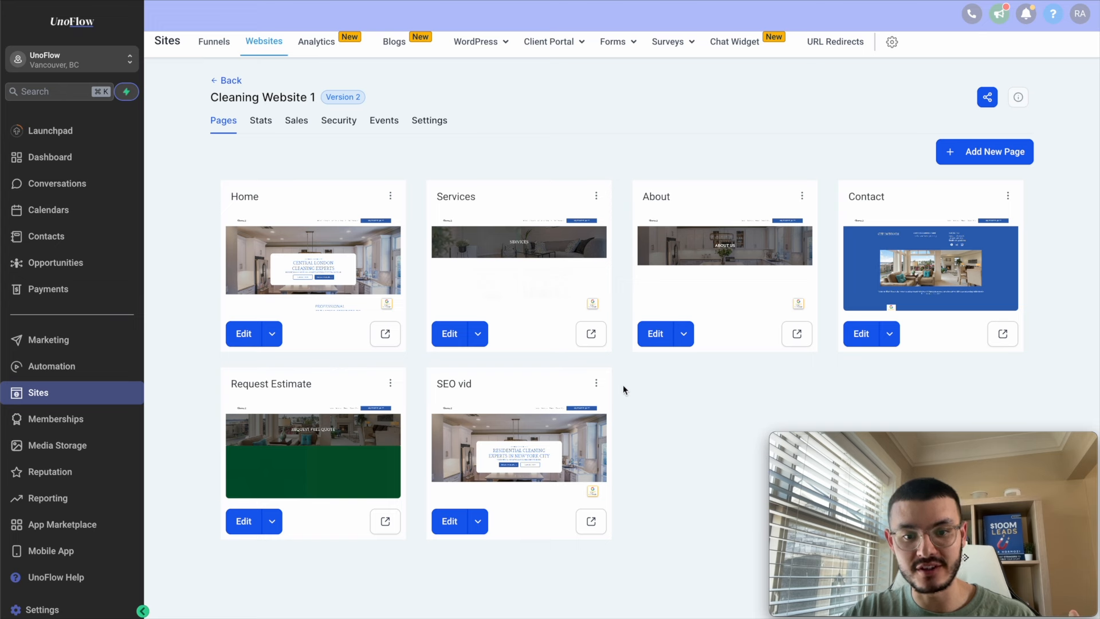
mouse_move(512, 412)
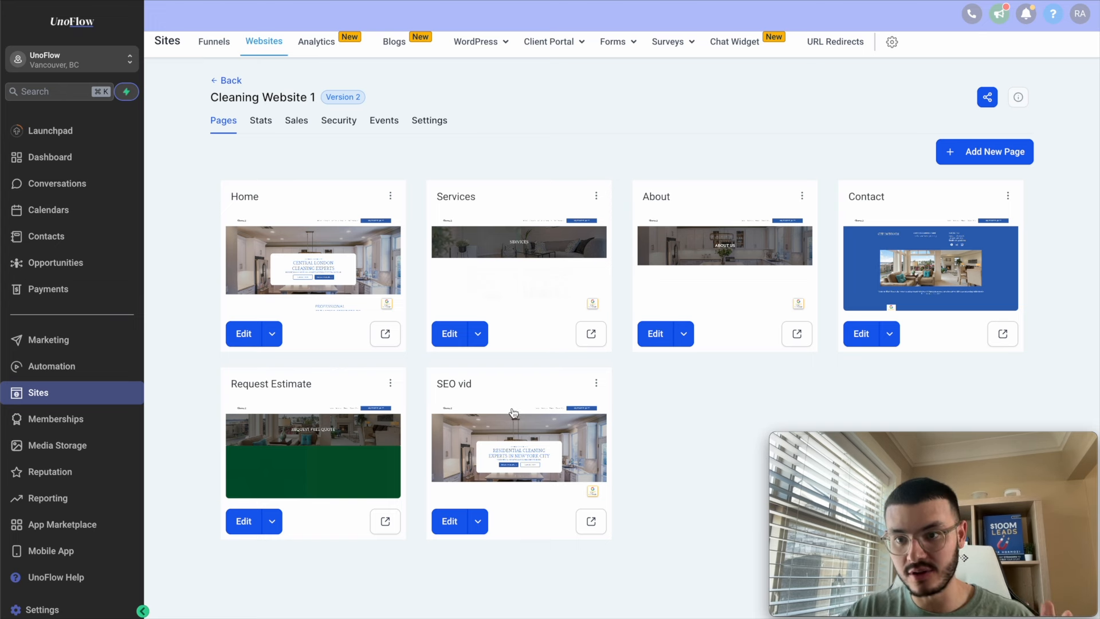
Add a 'Manhattan Home' page and import the SEO vid page's content into it
left_click(985, 152)
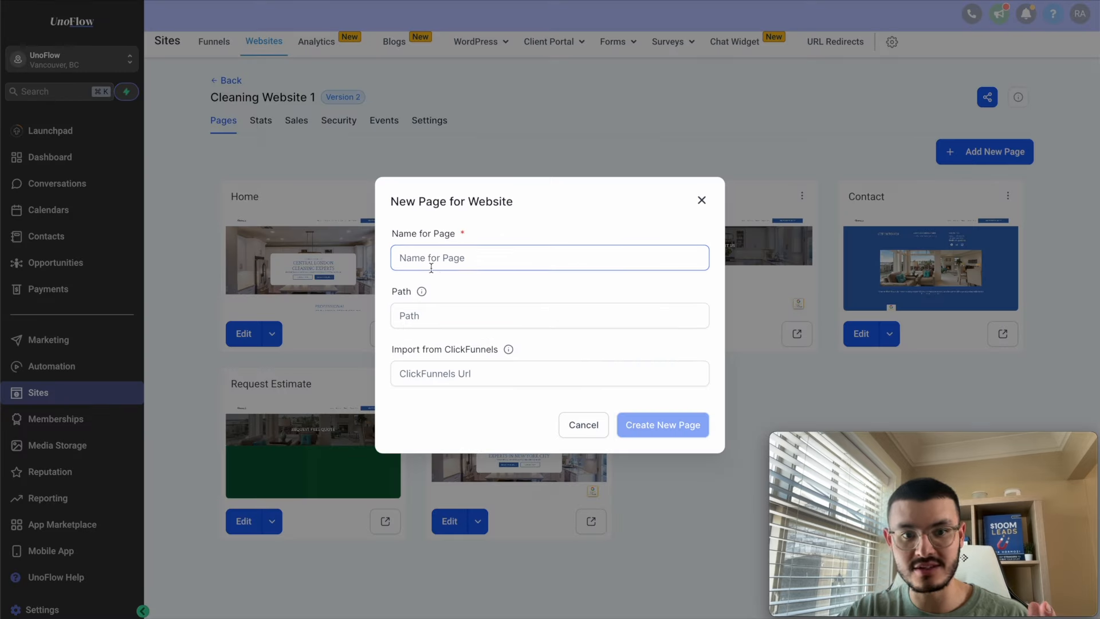
type("Manhattan Home")
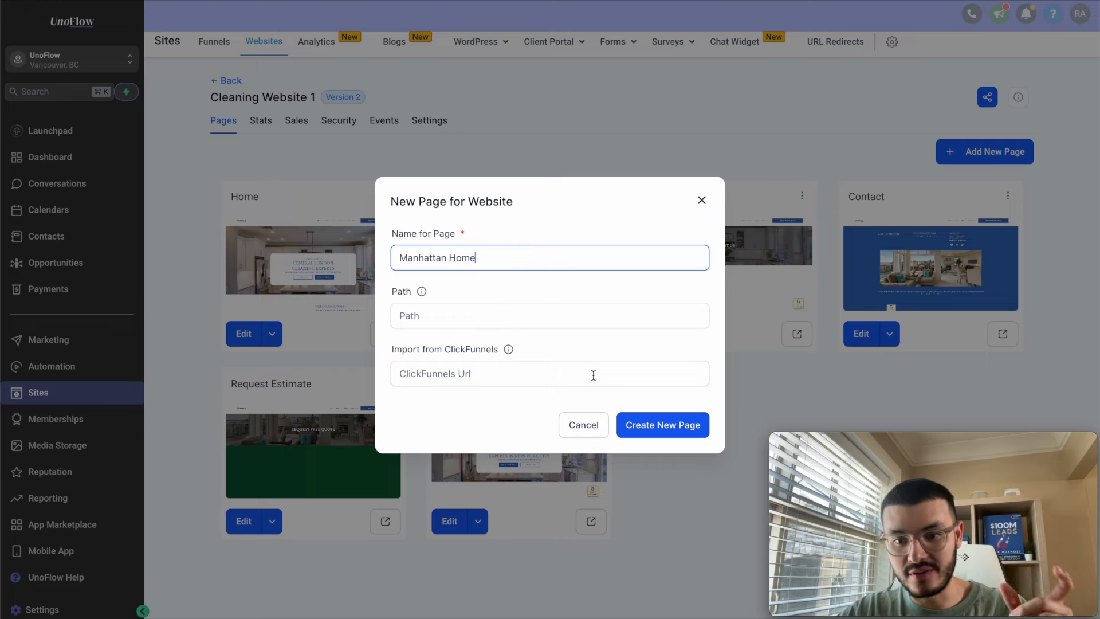
left_click(661, 425)
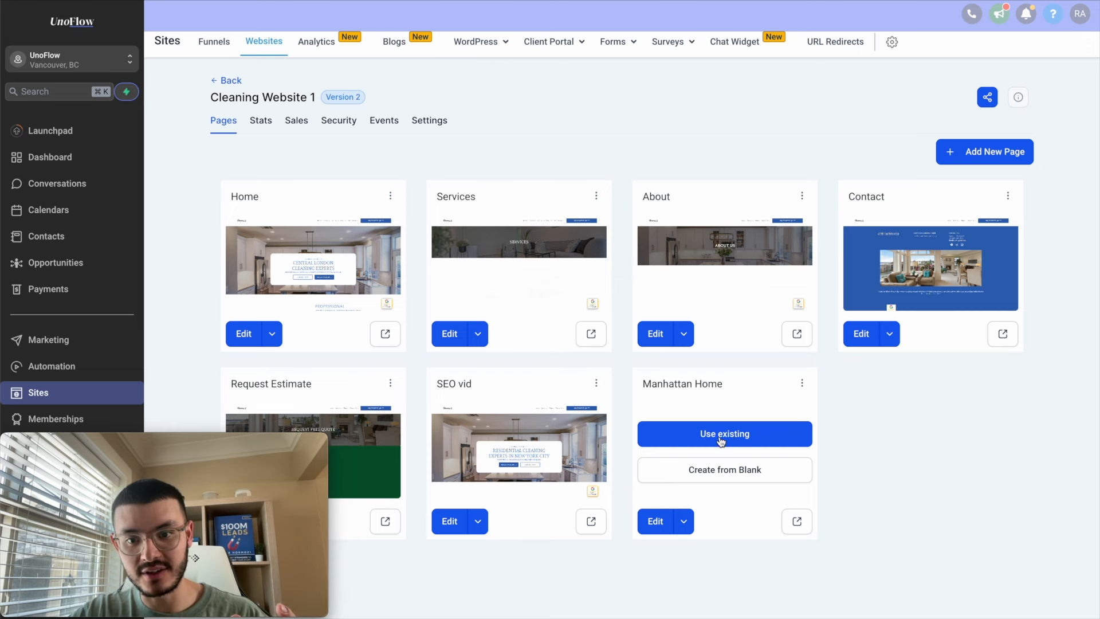
left_click(723, 434)
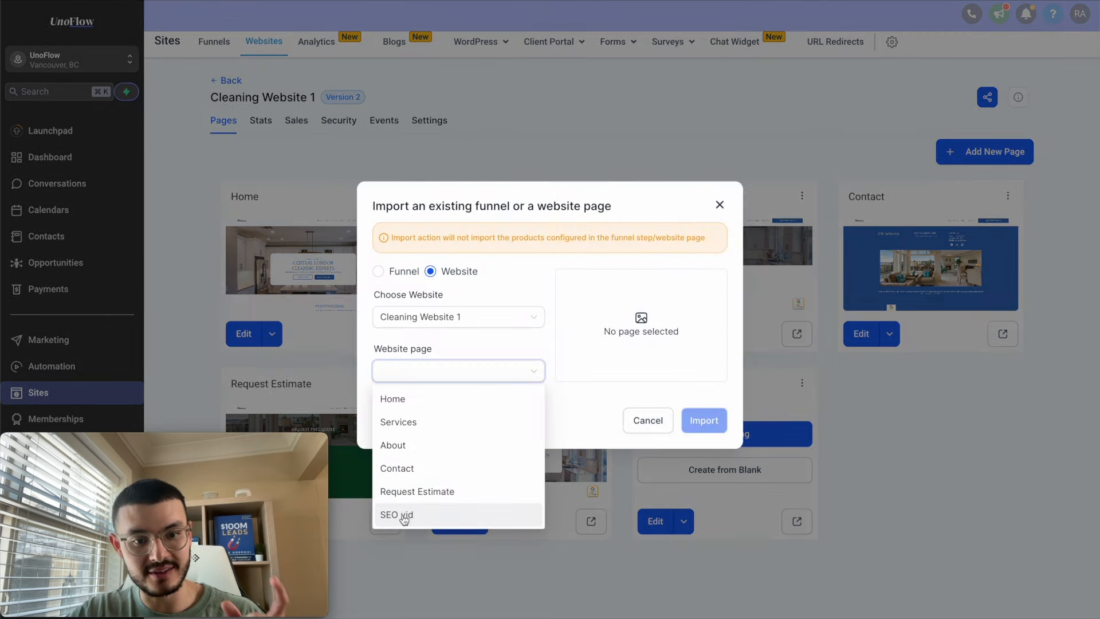
left_click(396, 515)
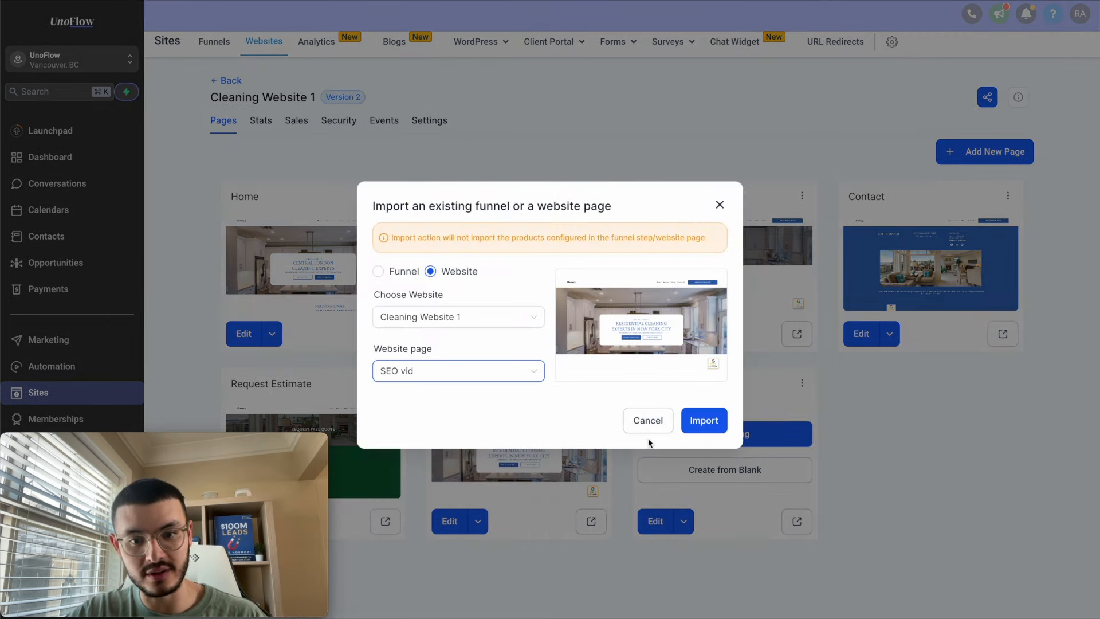
left_click(703, 420)
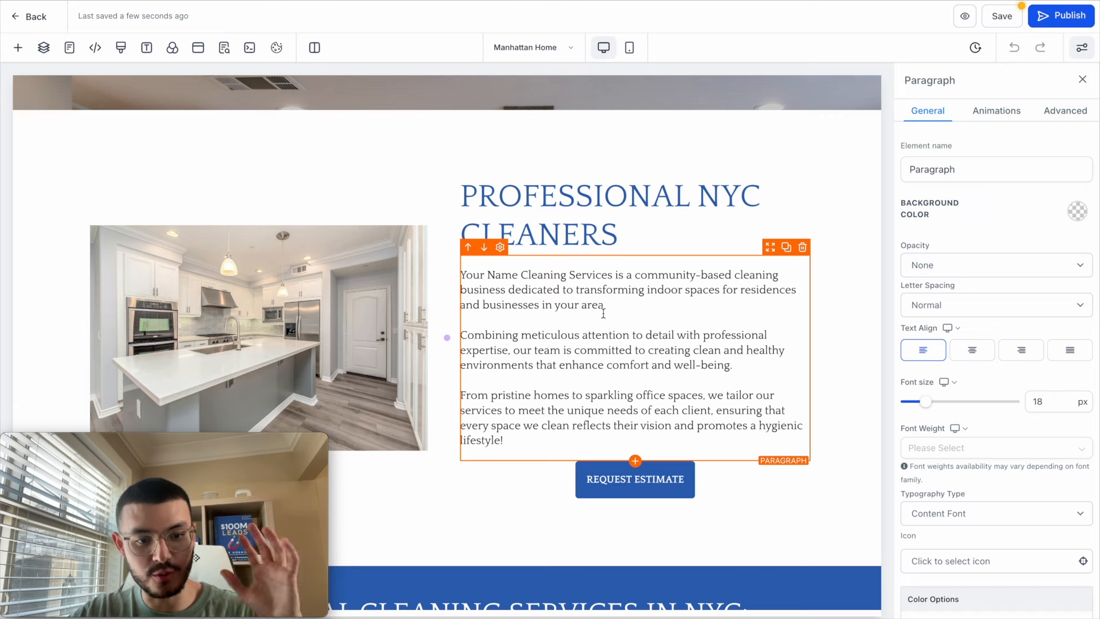
Change the banner headline to 'Professional Cleaning Services in MANHATTAN' and review the hero text
scroll("down", 3)
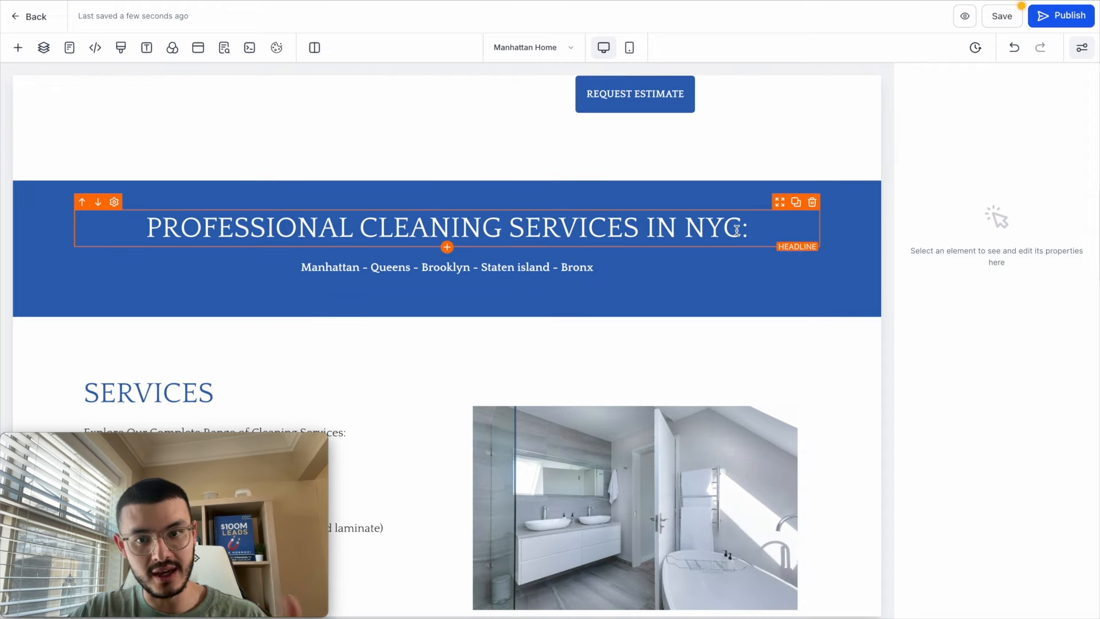
left_click(446, 266)
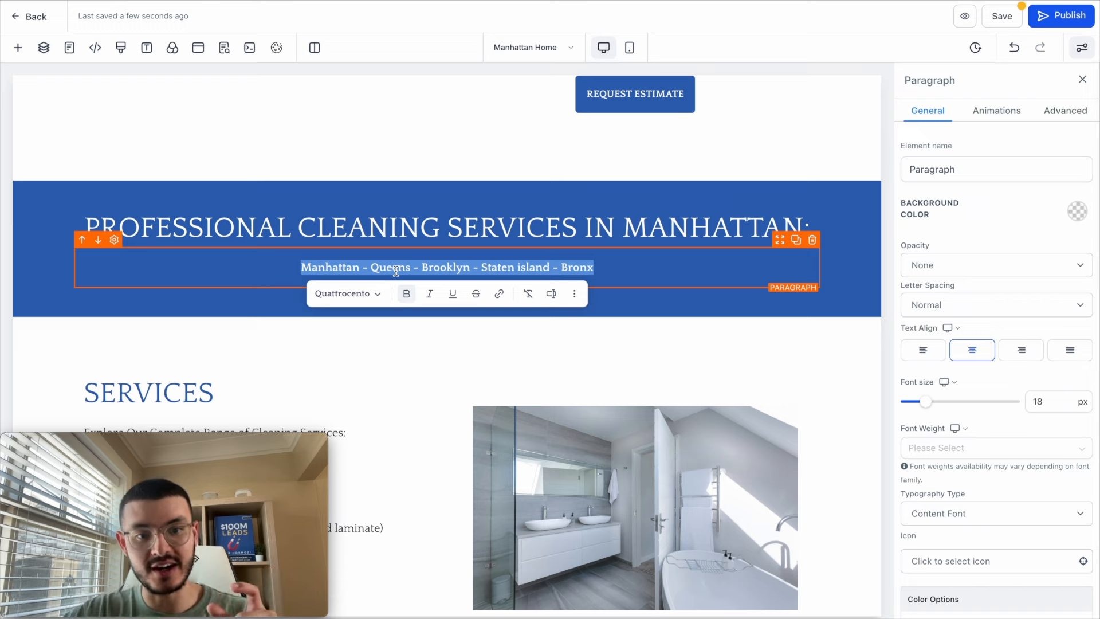
left_click(456, 227)
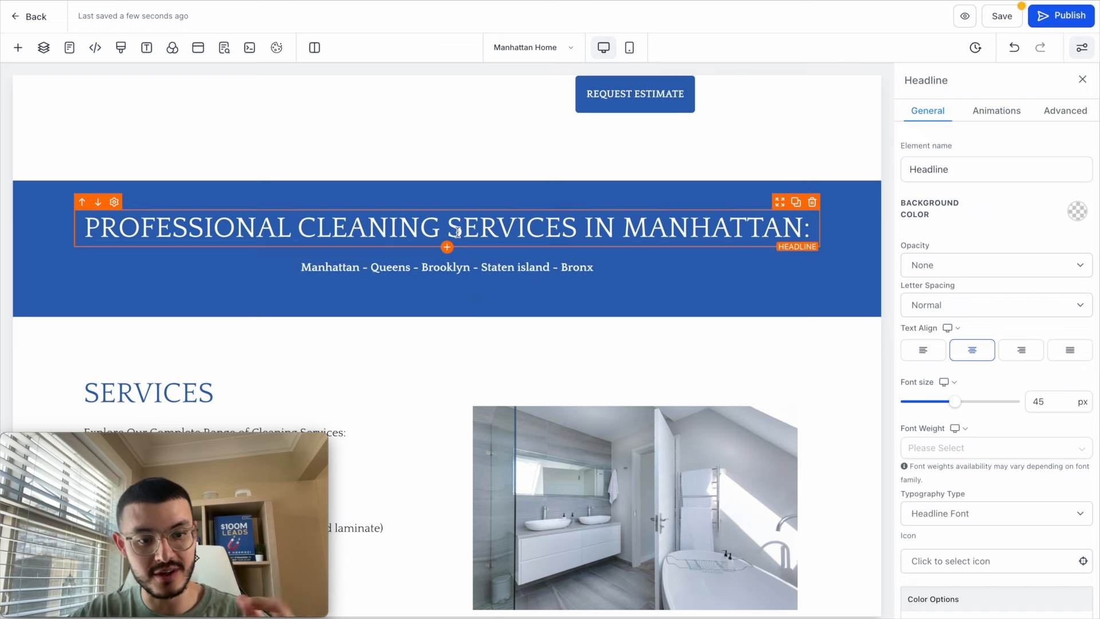
scroll("down", 3)
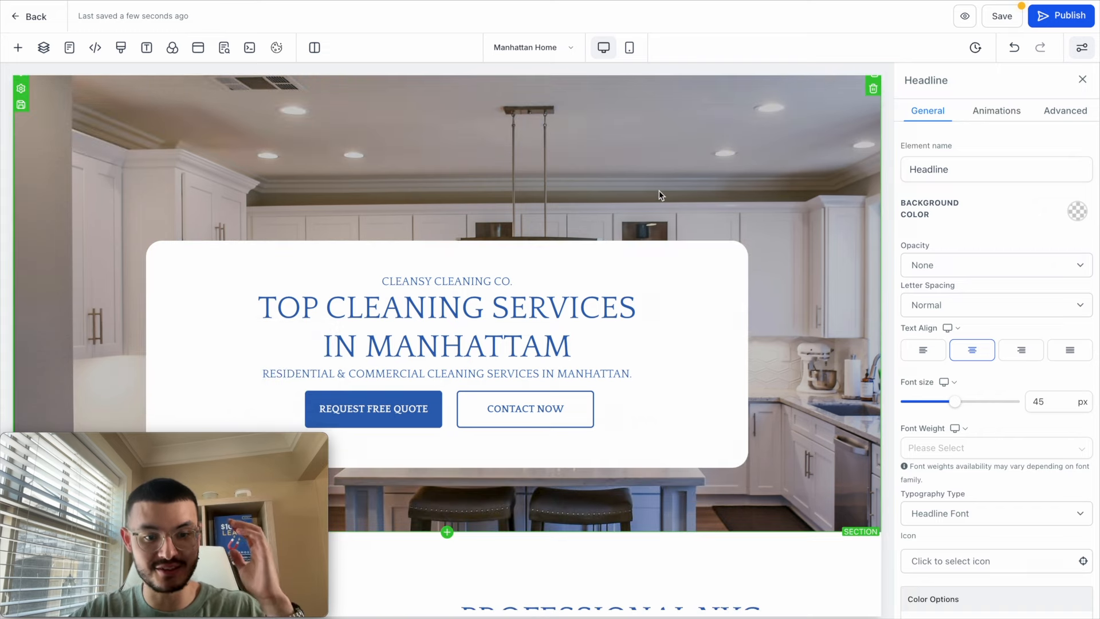
left_click(313, 291)
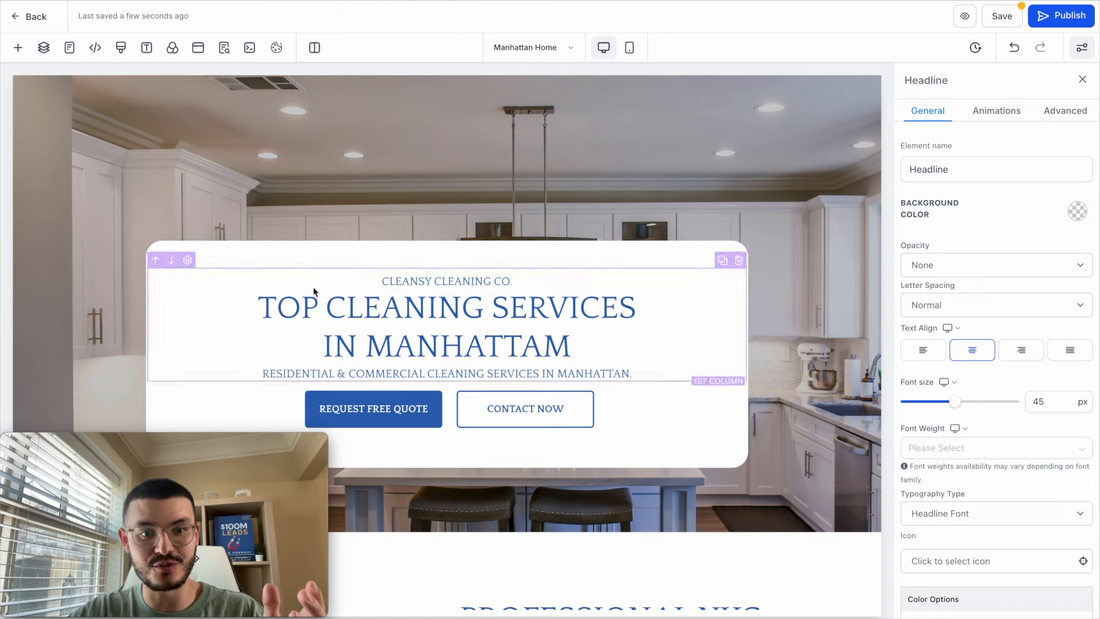
scroll("down", 3)
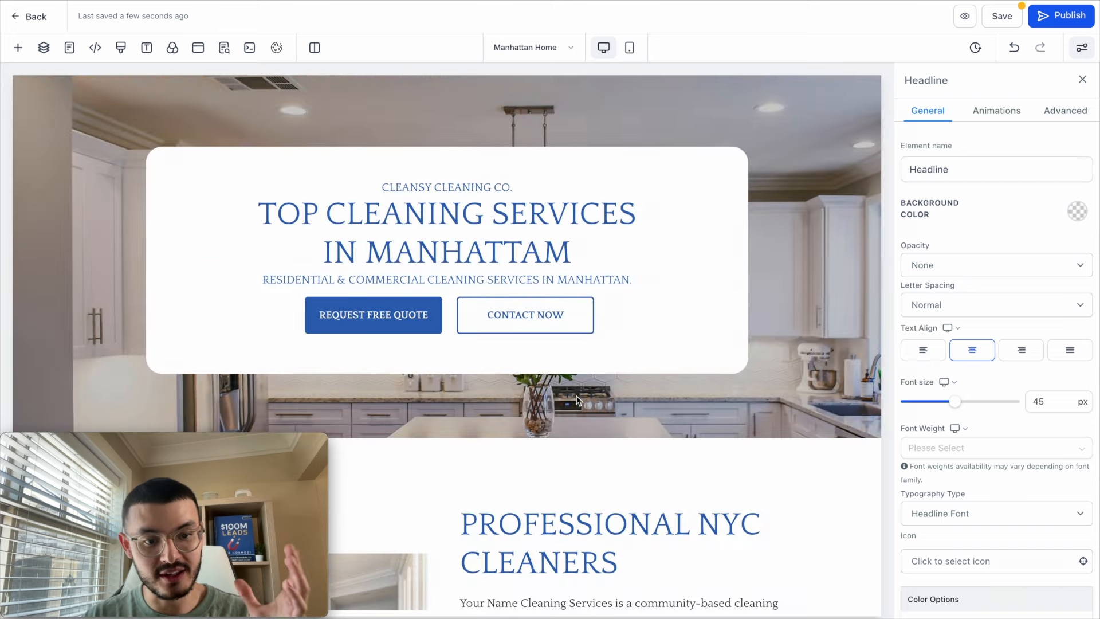
left_click(446, 232)
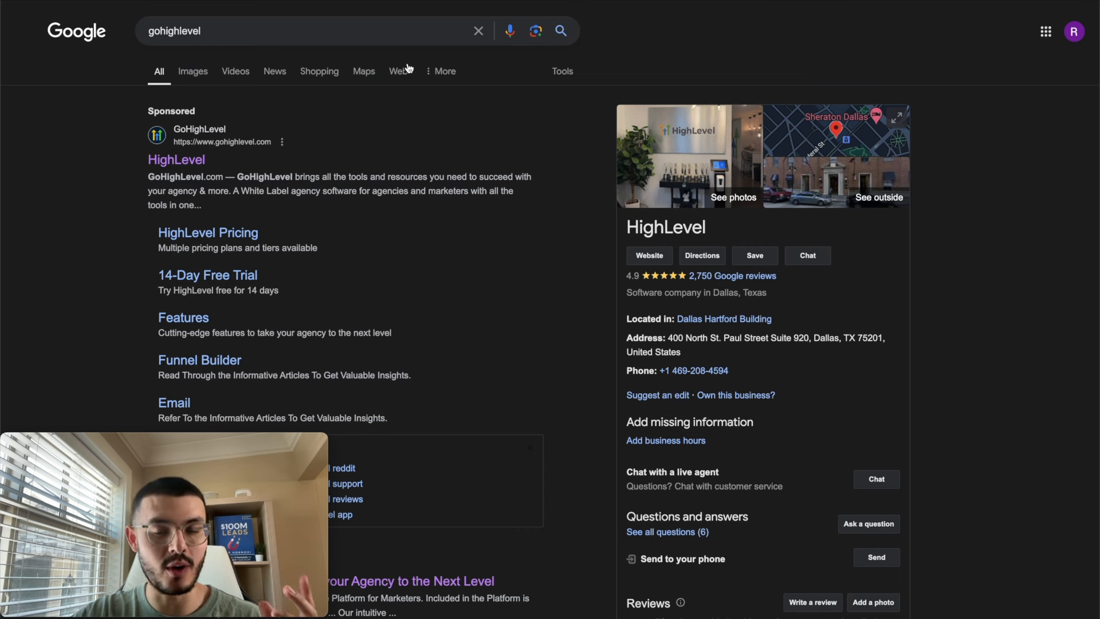
mouse_move(967, 521)
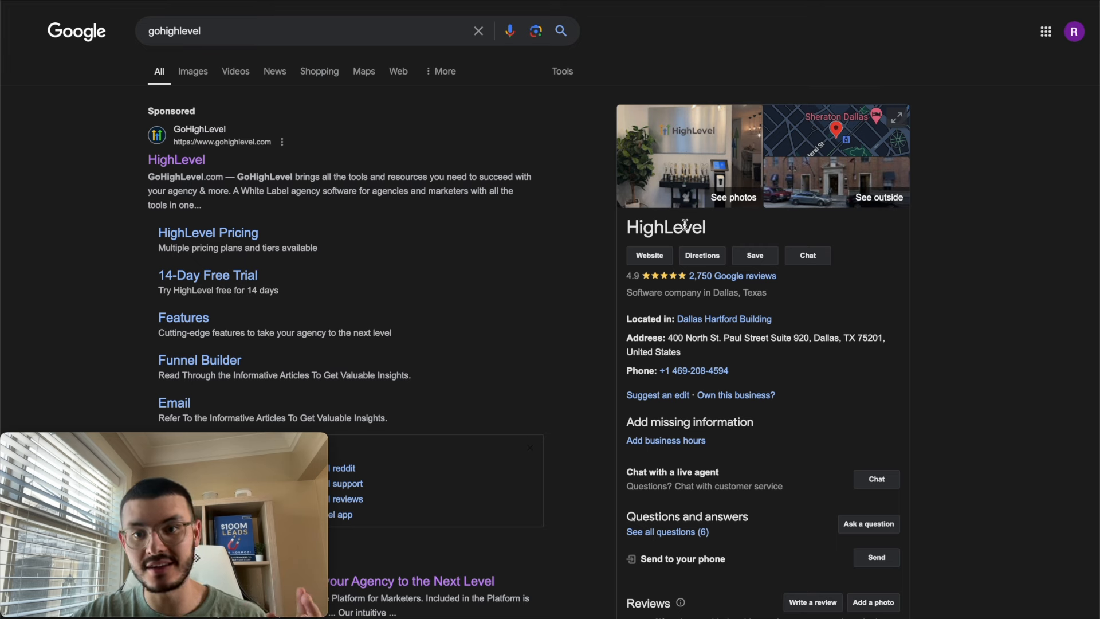
Open and browse HighLevel's '2,750 Google reviews' list from the knowledge panel
left_click(807, 256)
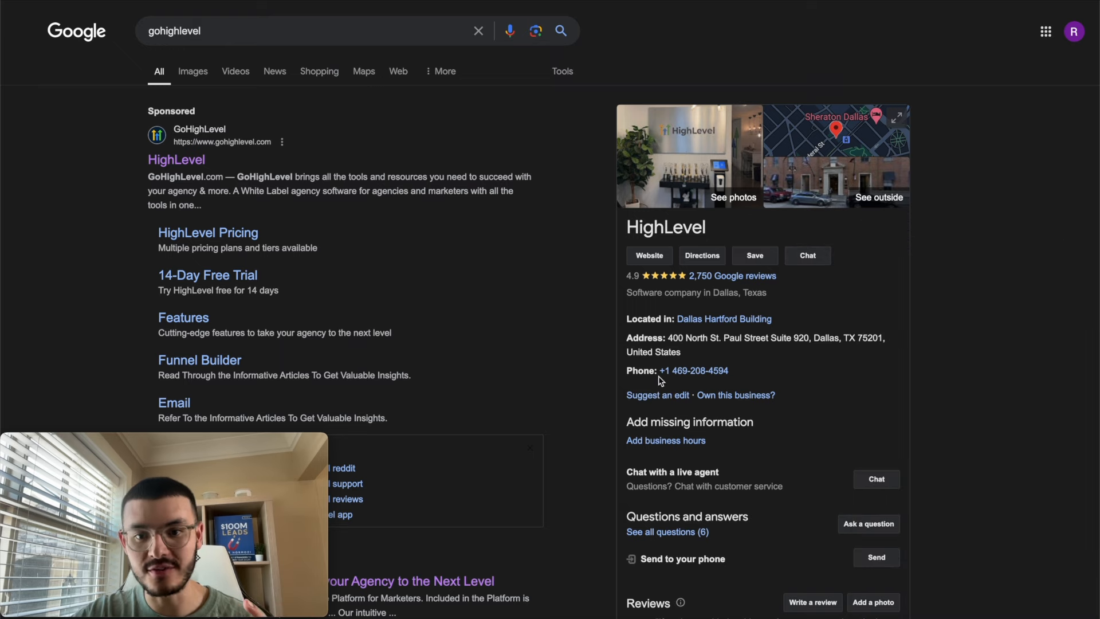
scroll("down", 3)
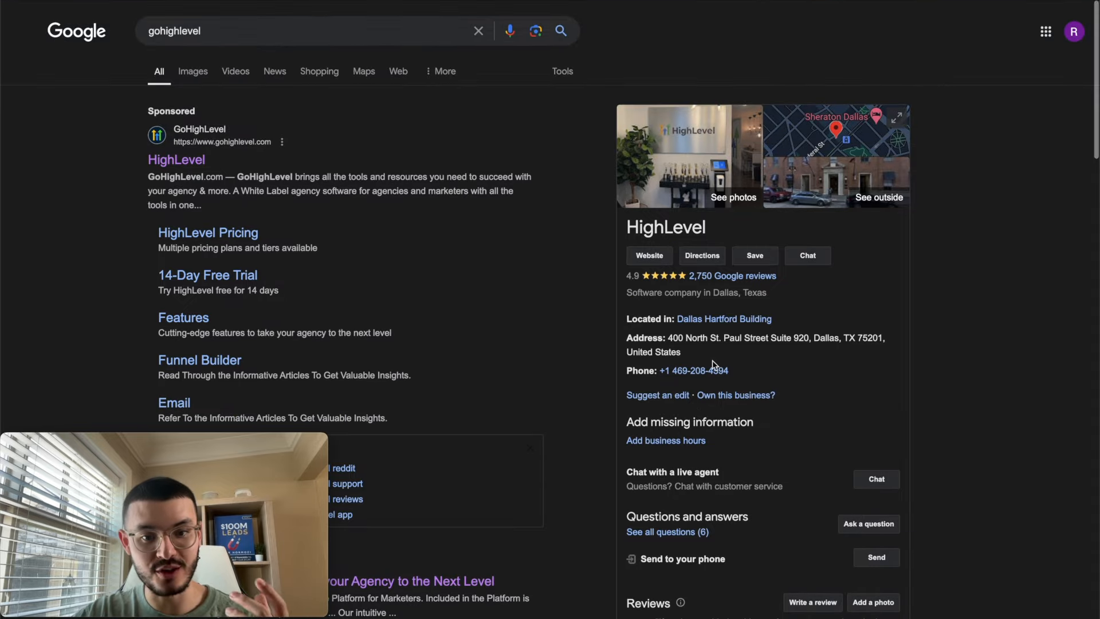
mouse_move(761, 415)
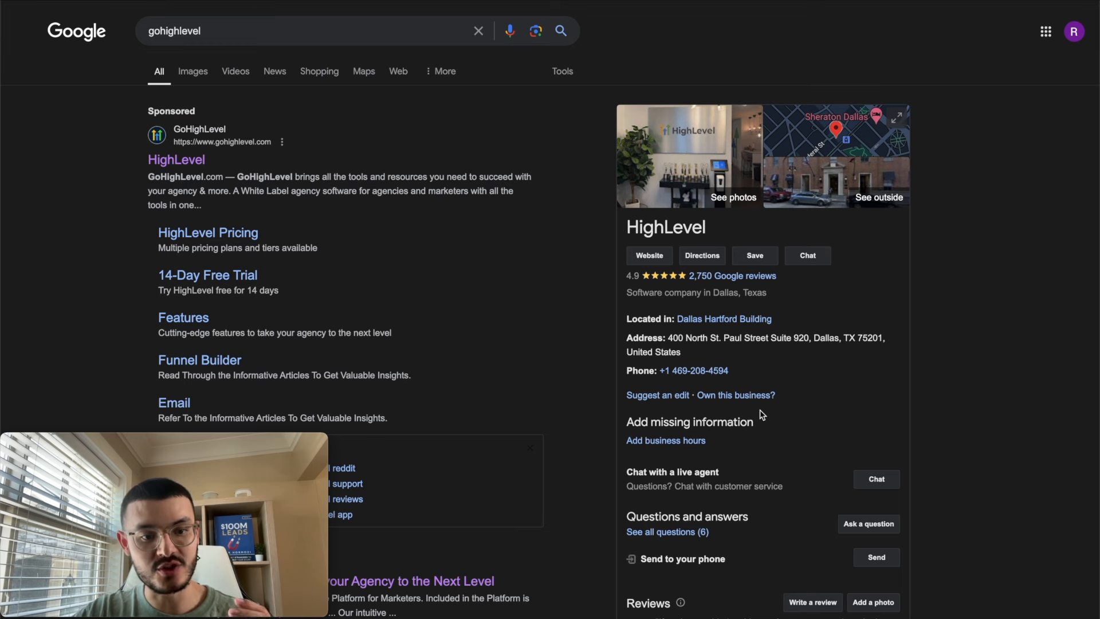
mouse_move(771, 81)
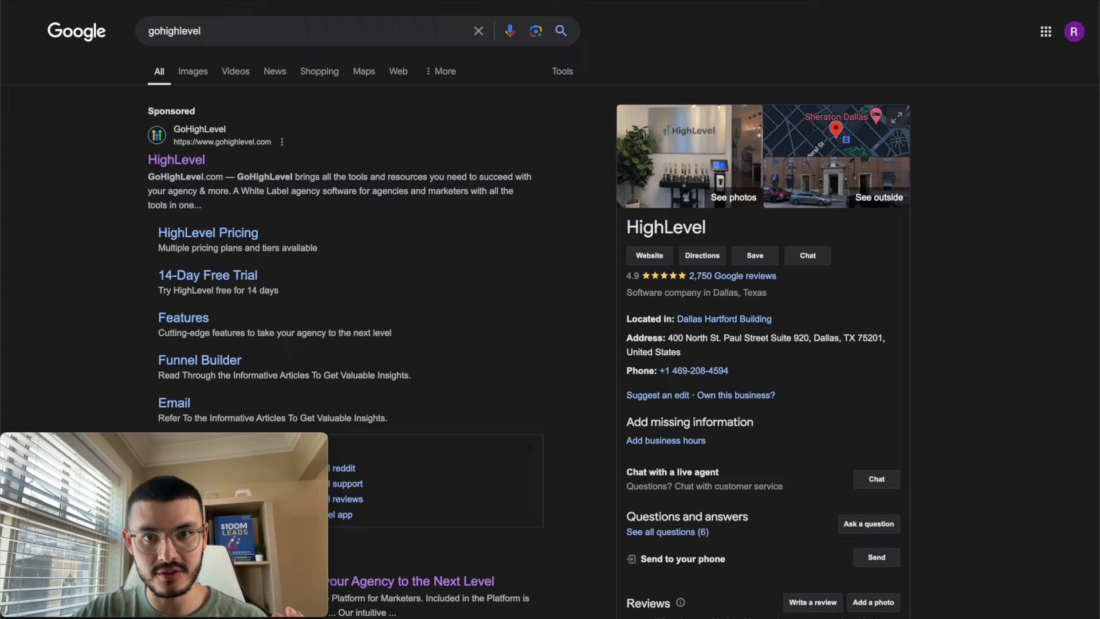
scroll("down", 3)
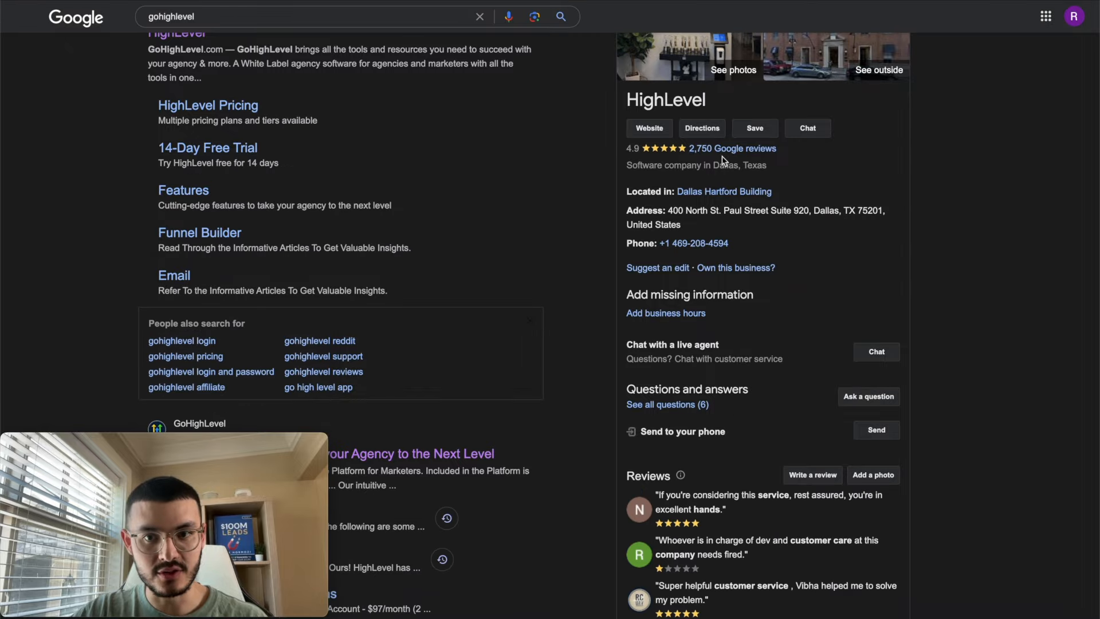
left_click(734, 148)
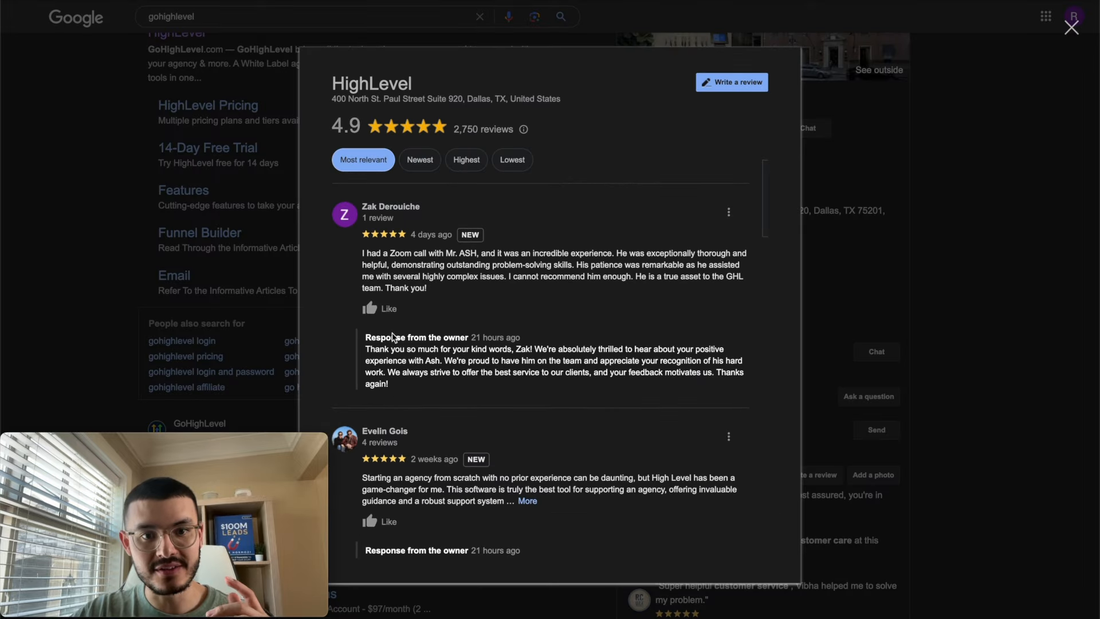
scroll("down", 3)
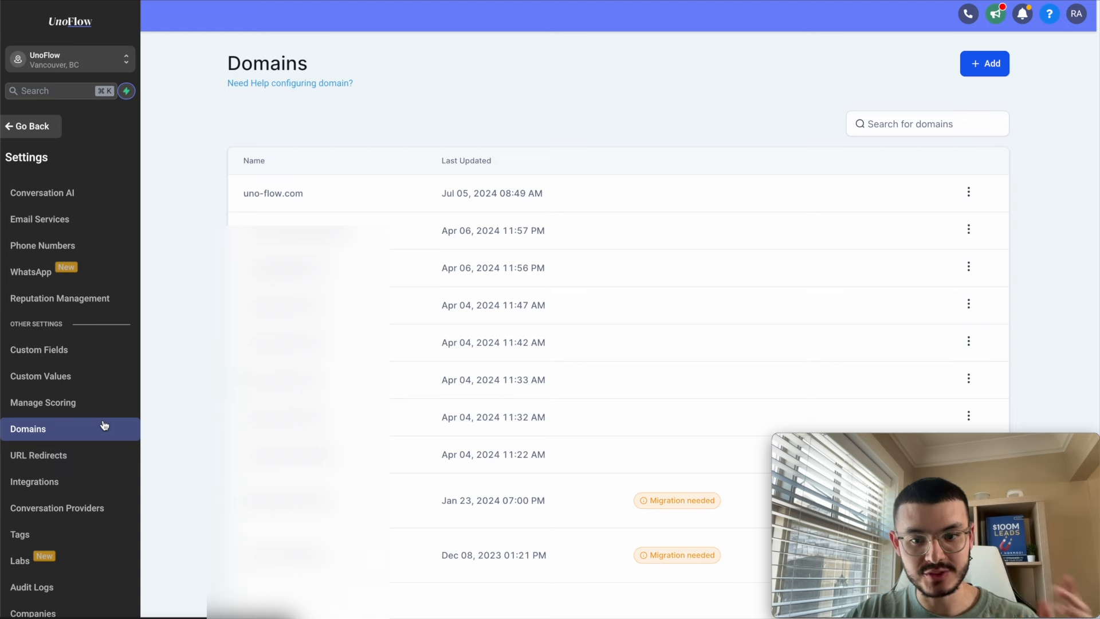
mouse_move(63, 440)
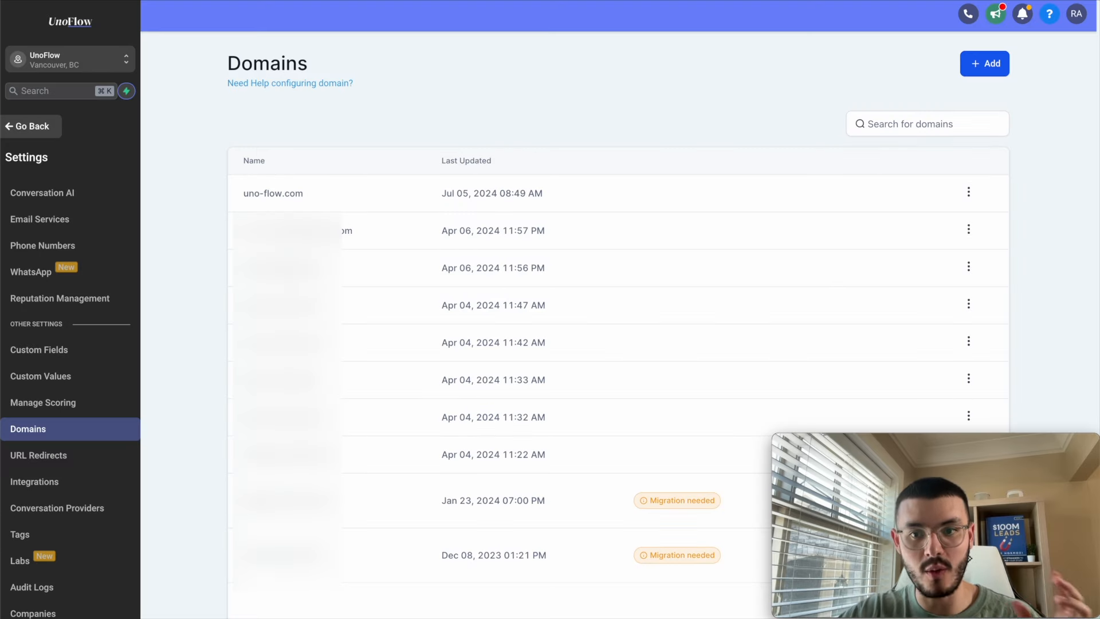
mouse_move(177, 421)
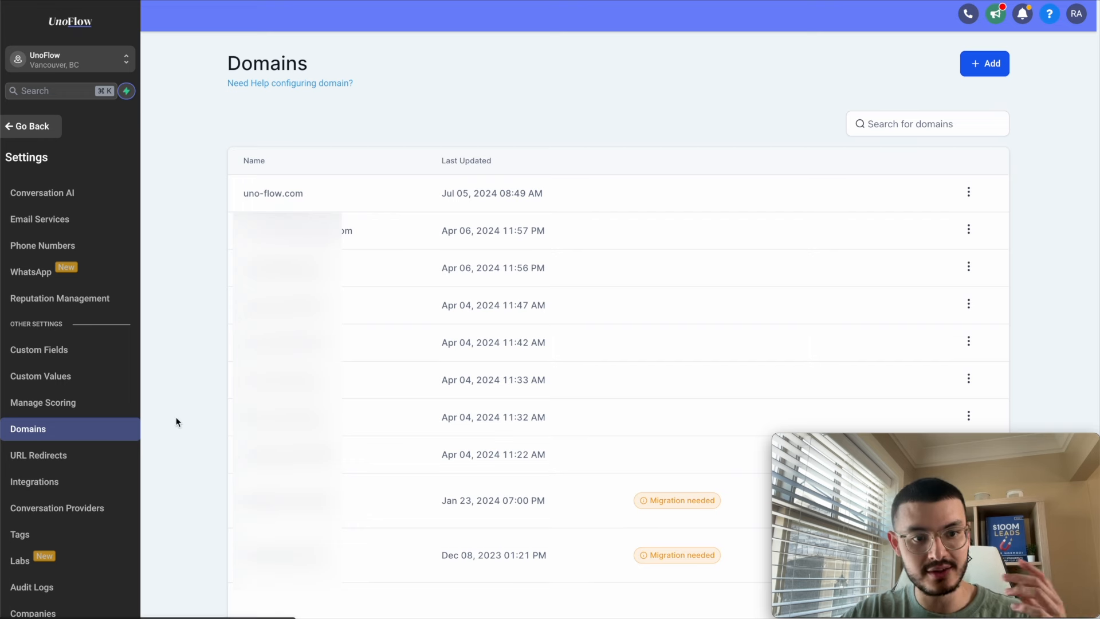
Start an XML sitemap for uno-flow.com and continue with the checked funnels
left_click(969, 193)
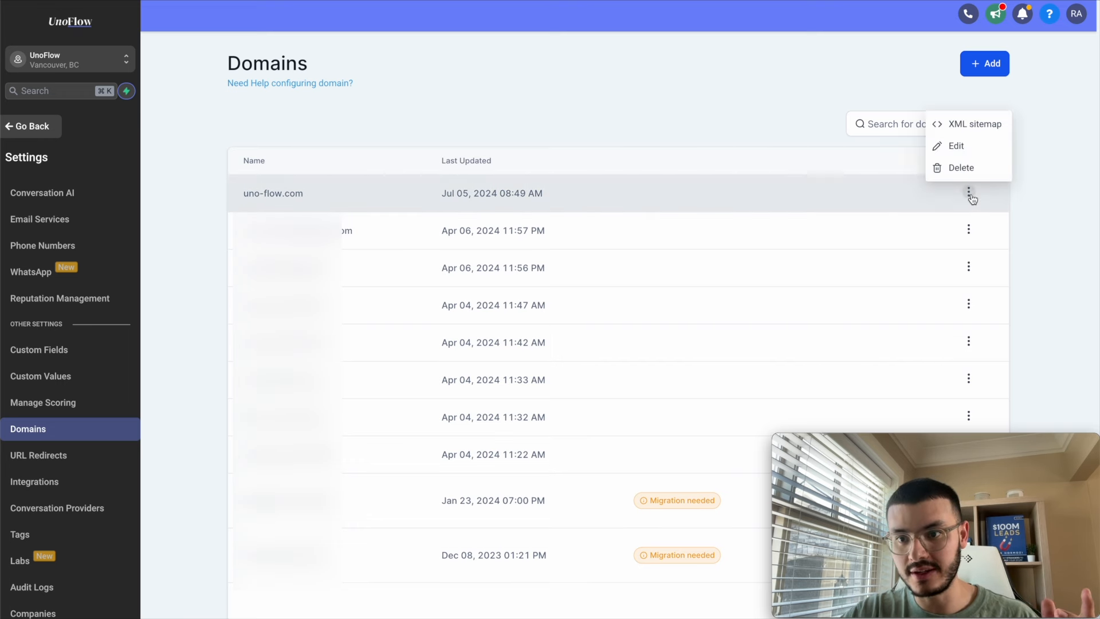
left_click(974, 124)
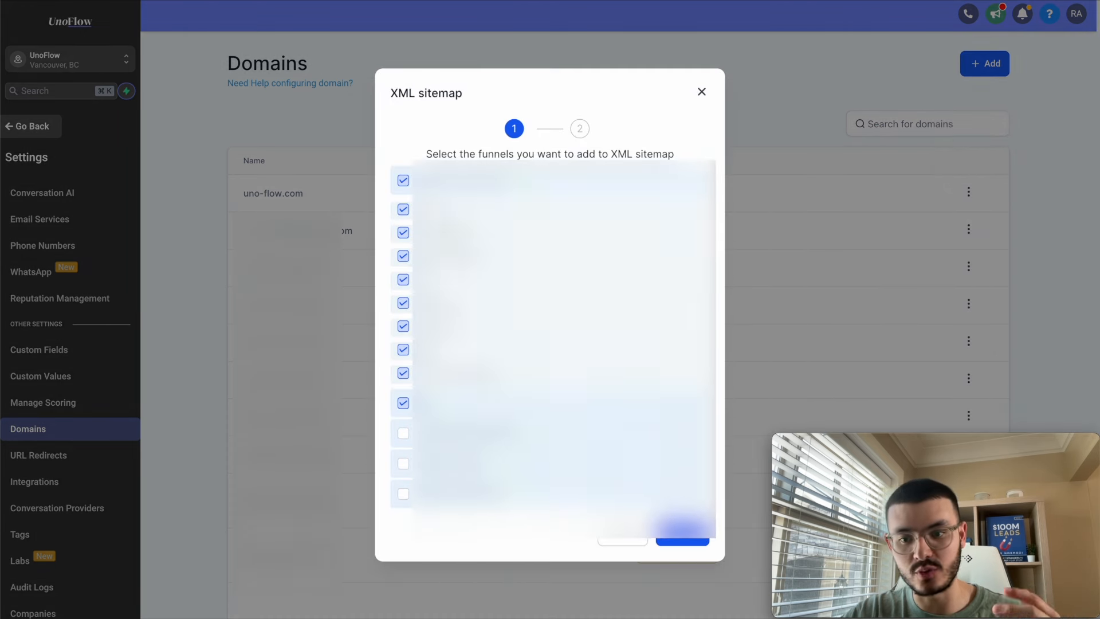
left_click(681, 538)
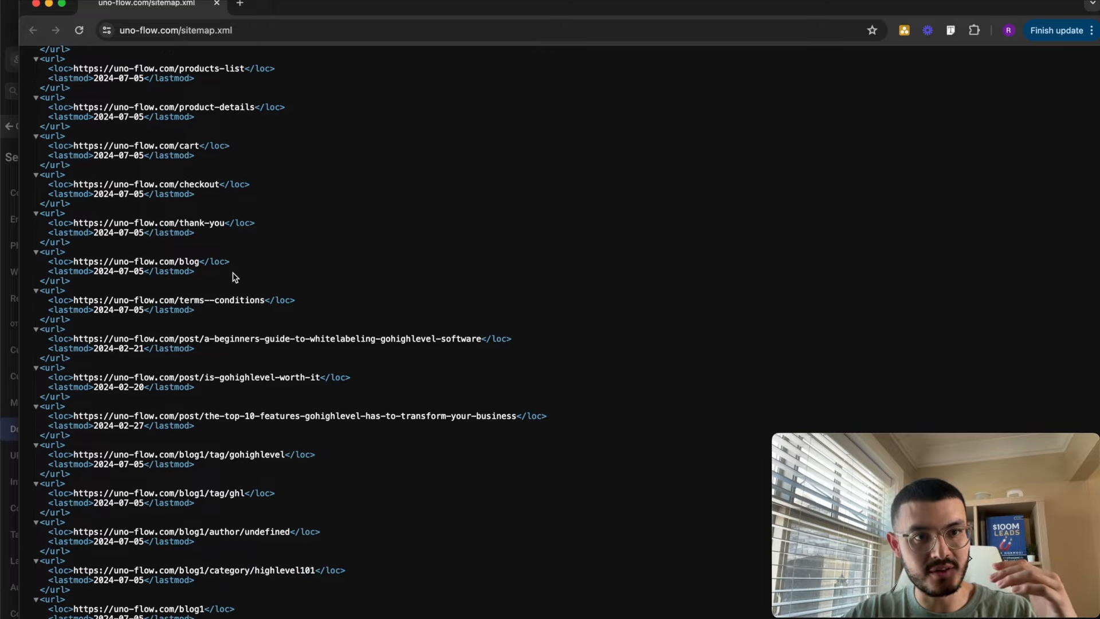
left_click(196, 31)
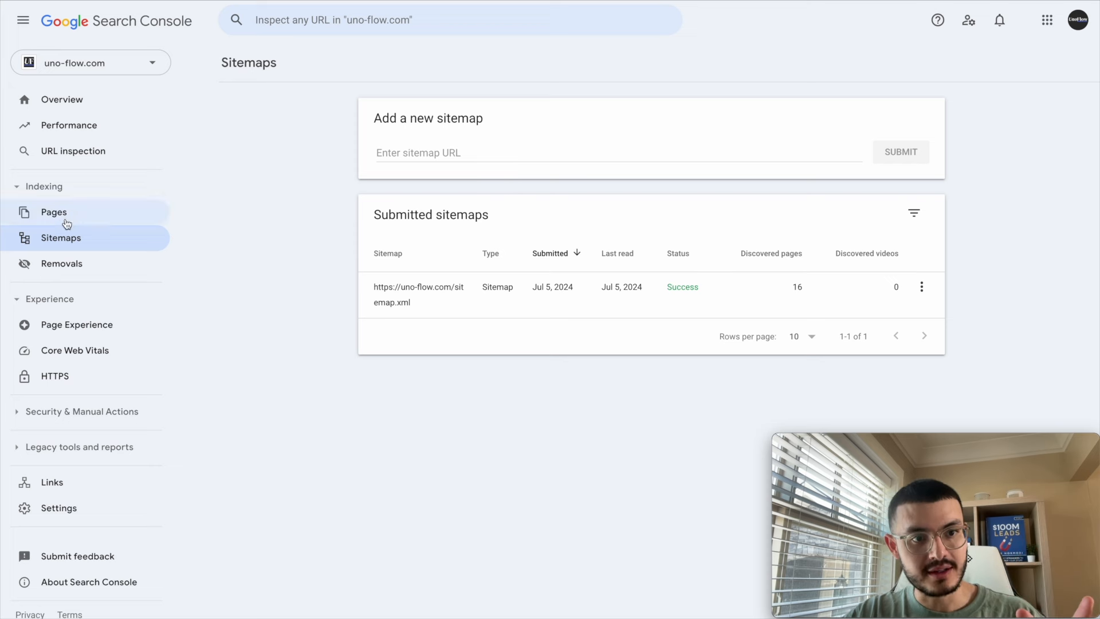
left_click(618, 153)
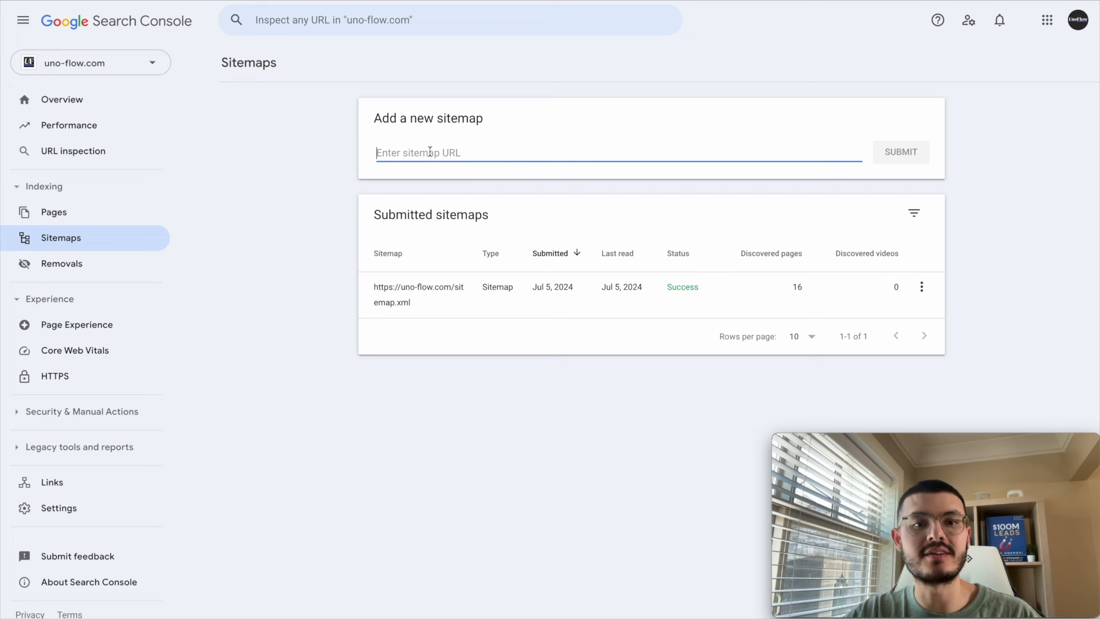
type("https://uno-flow.com/sitemap.xml")
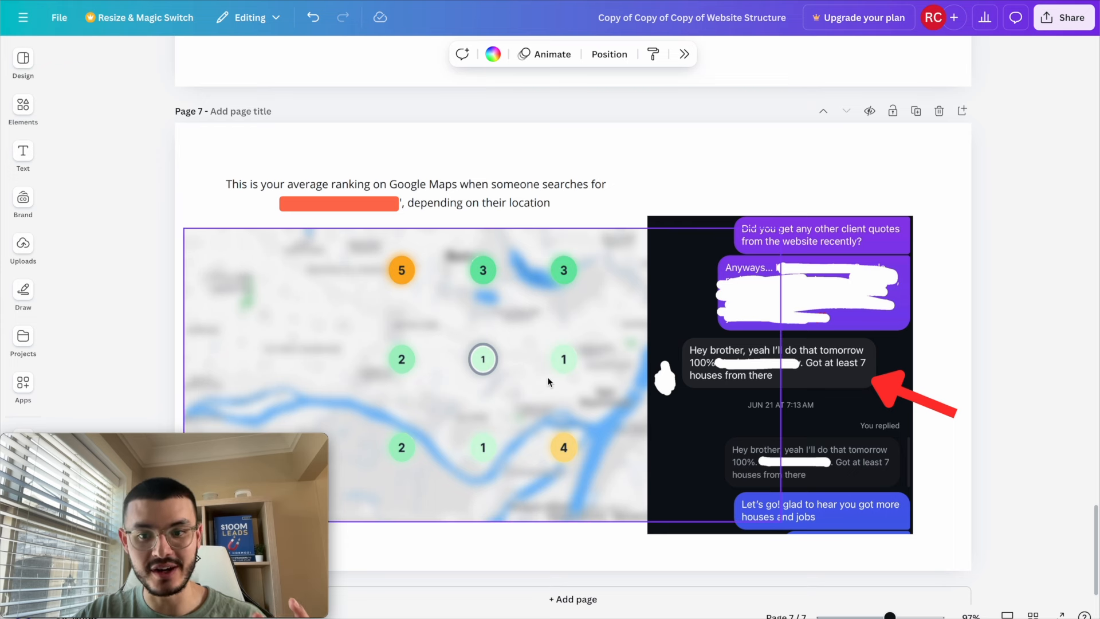
Deselect the screenshots on Canva page 7 to show the rankings grid and client message
left_click(962, 335)
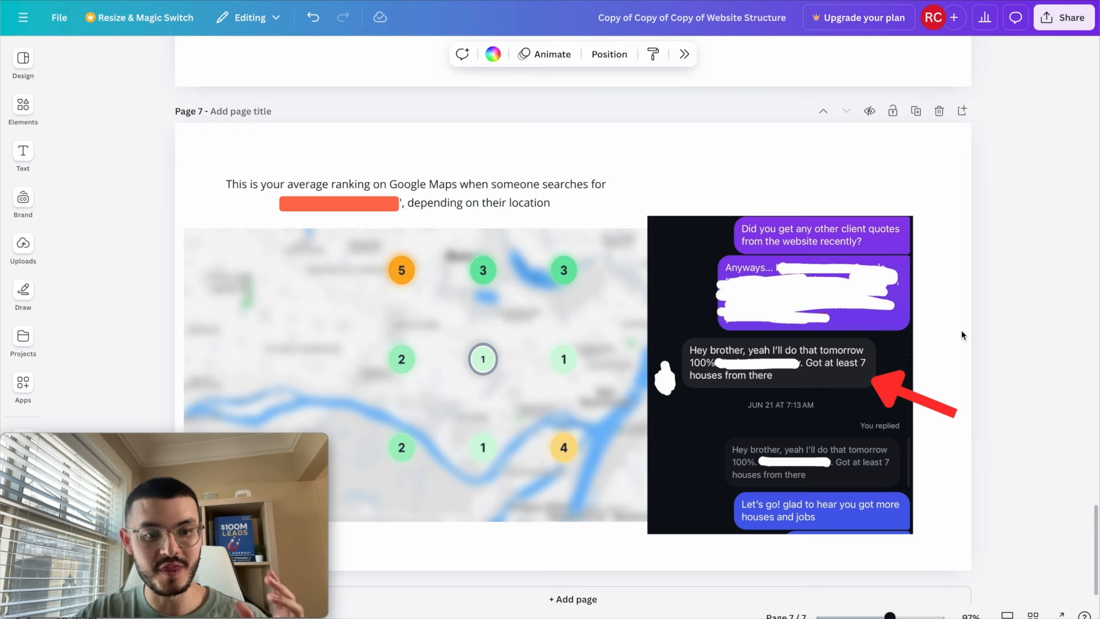